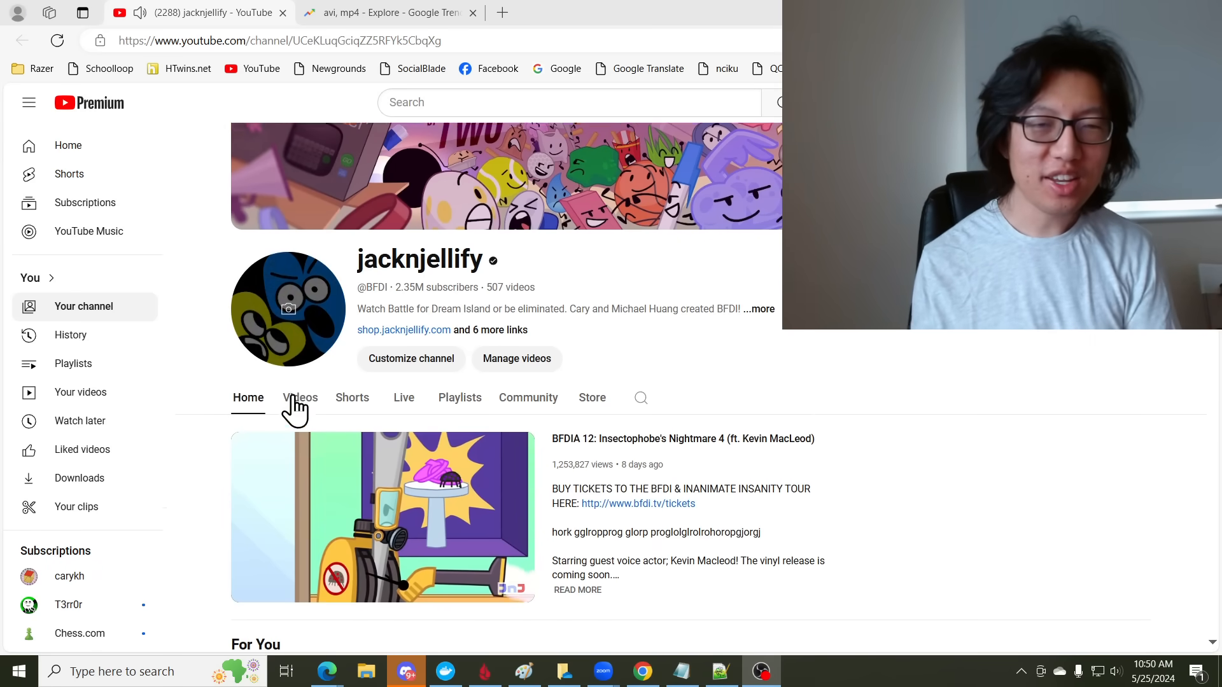
From the channel's Videos tab, open The BeiBei Squisher and read its full description
click(300, 398)
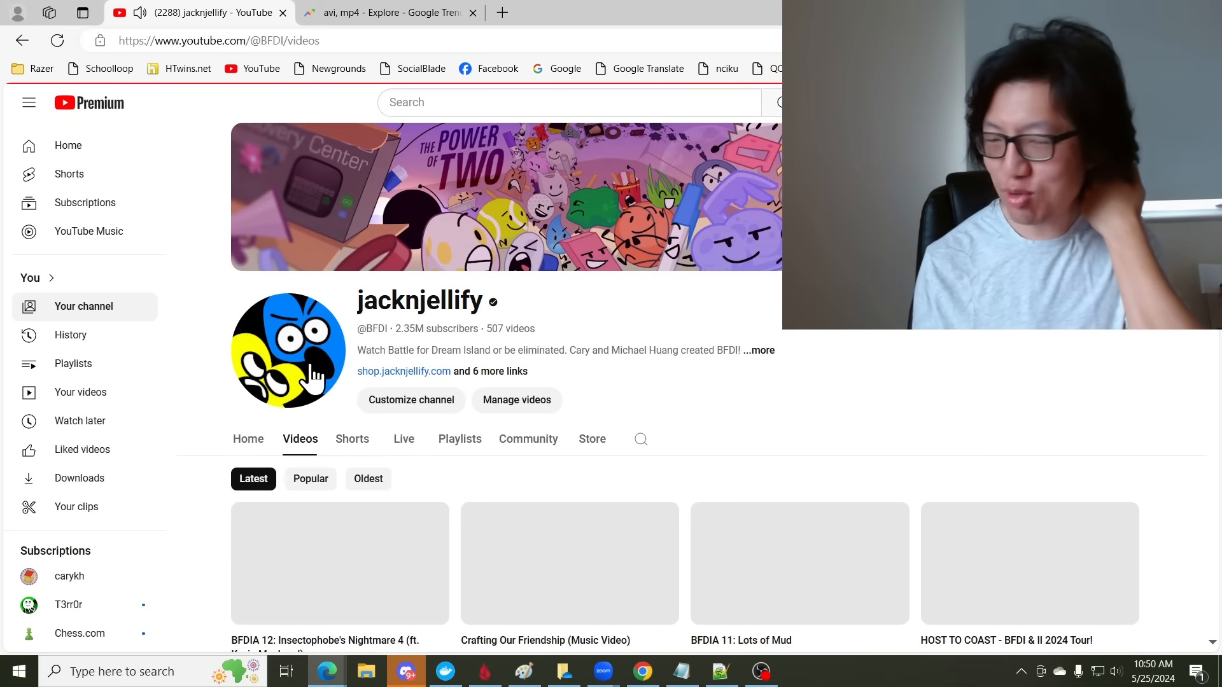
click(368, 479)
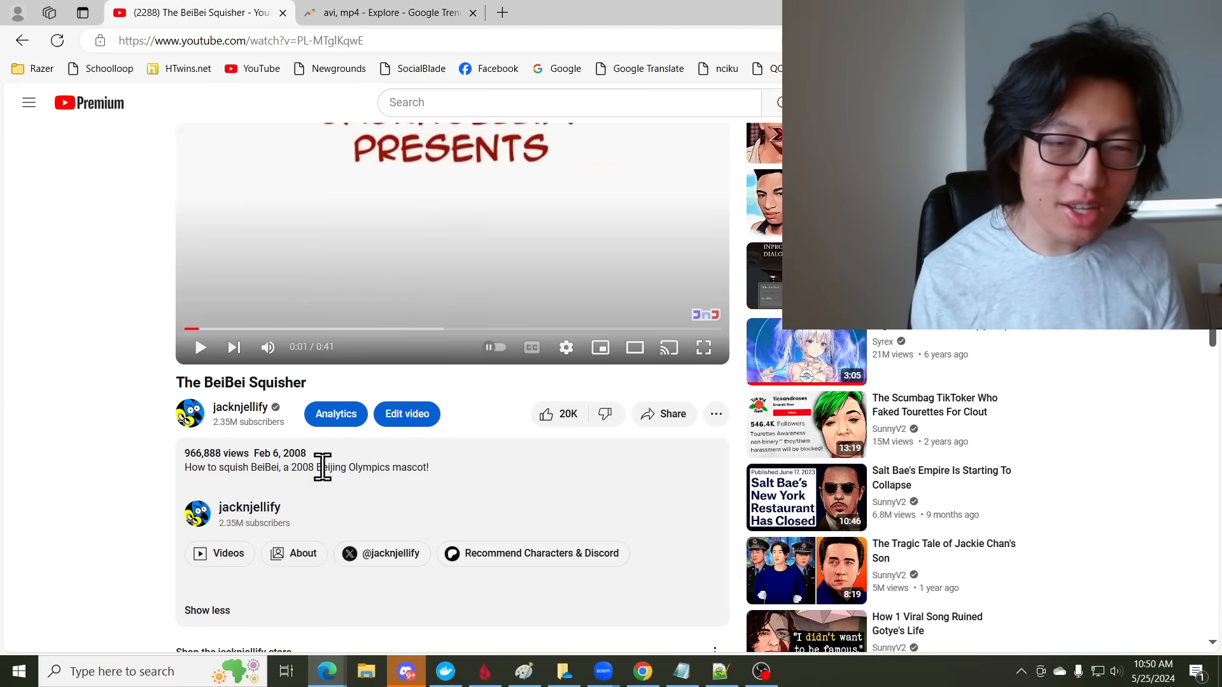
scroll(down, 3)
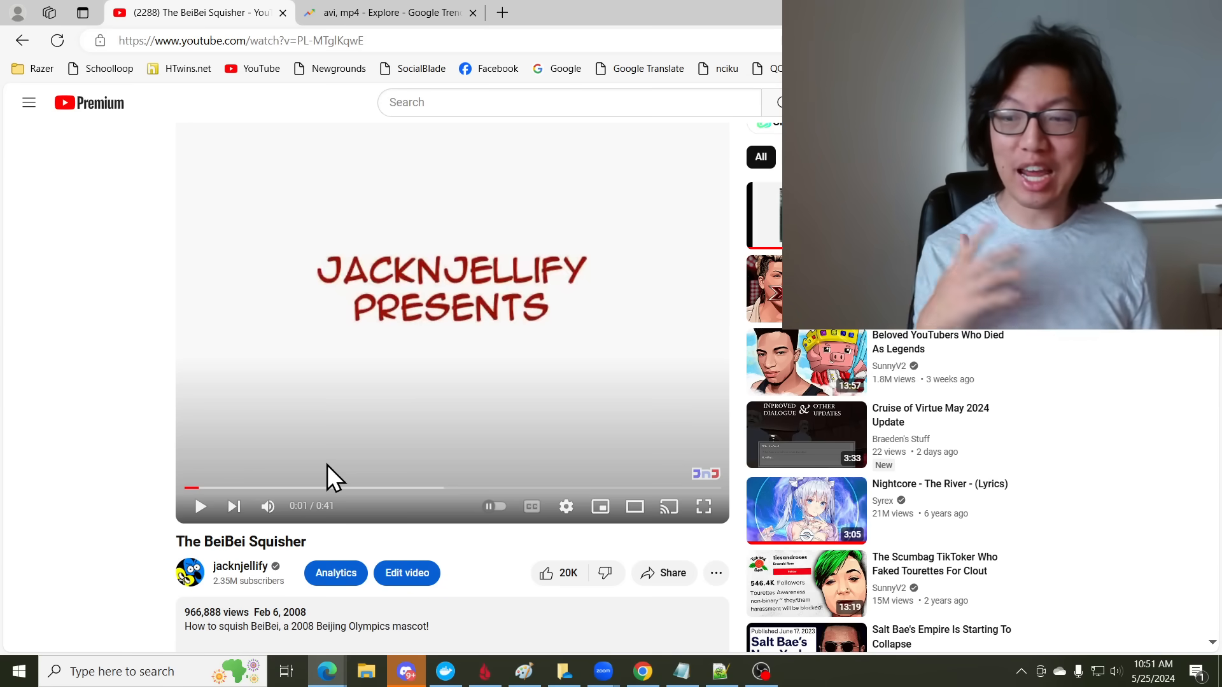
mouse_move(200, 362)
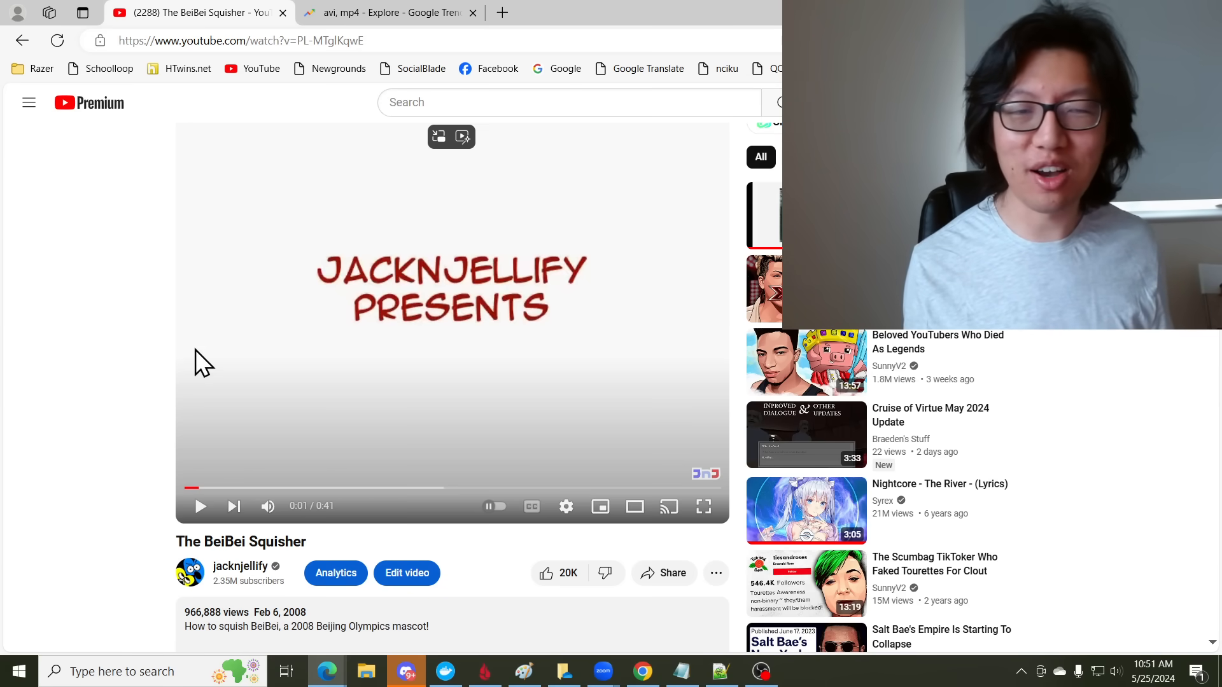
scroll(down, 3)
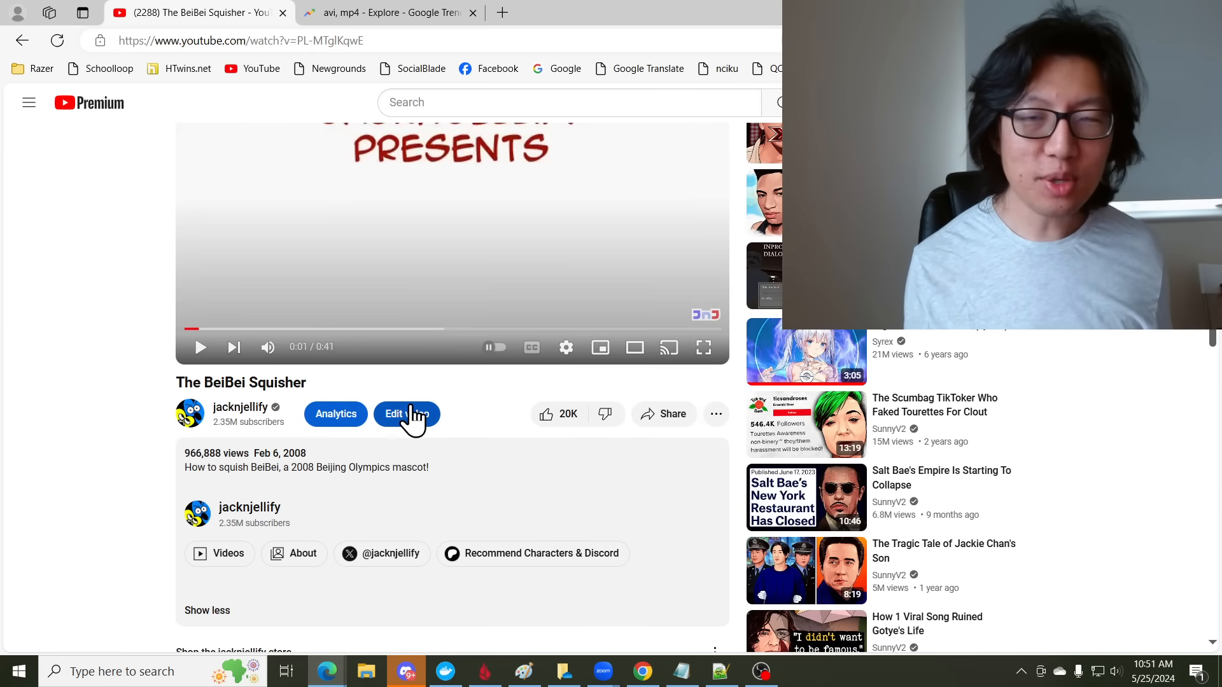
In the video's details, set Comments and ratings to On under Show more, and save
click(407, 414)
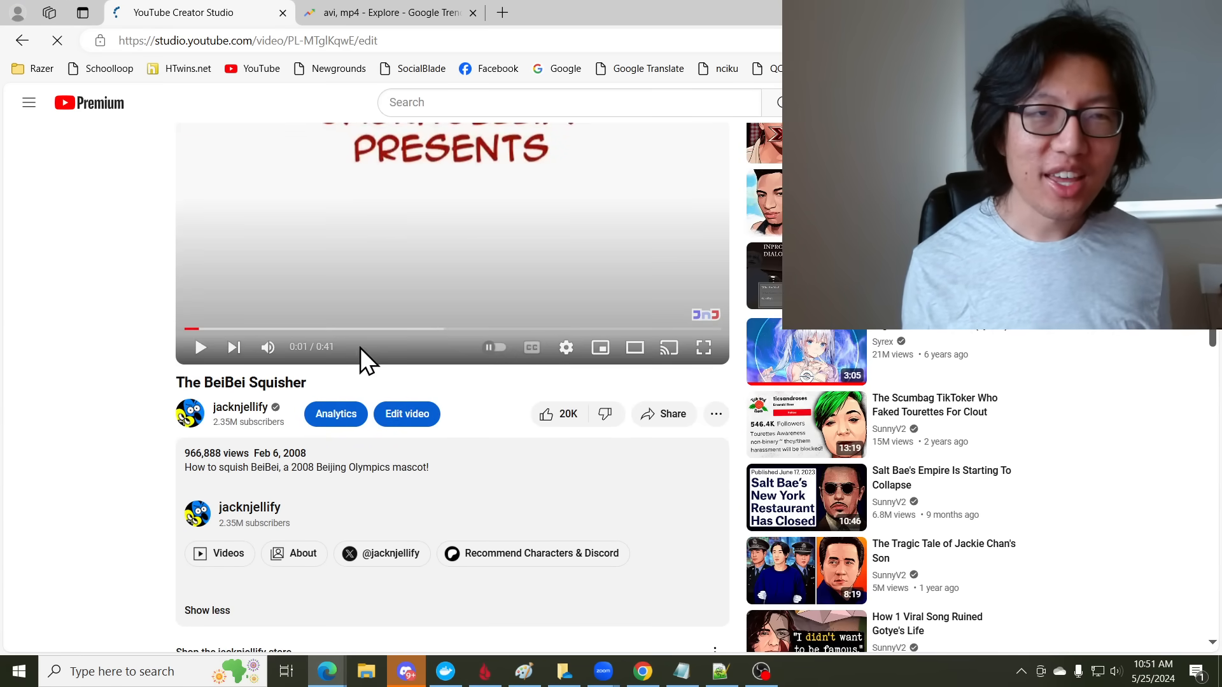
click(407, 414)
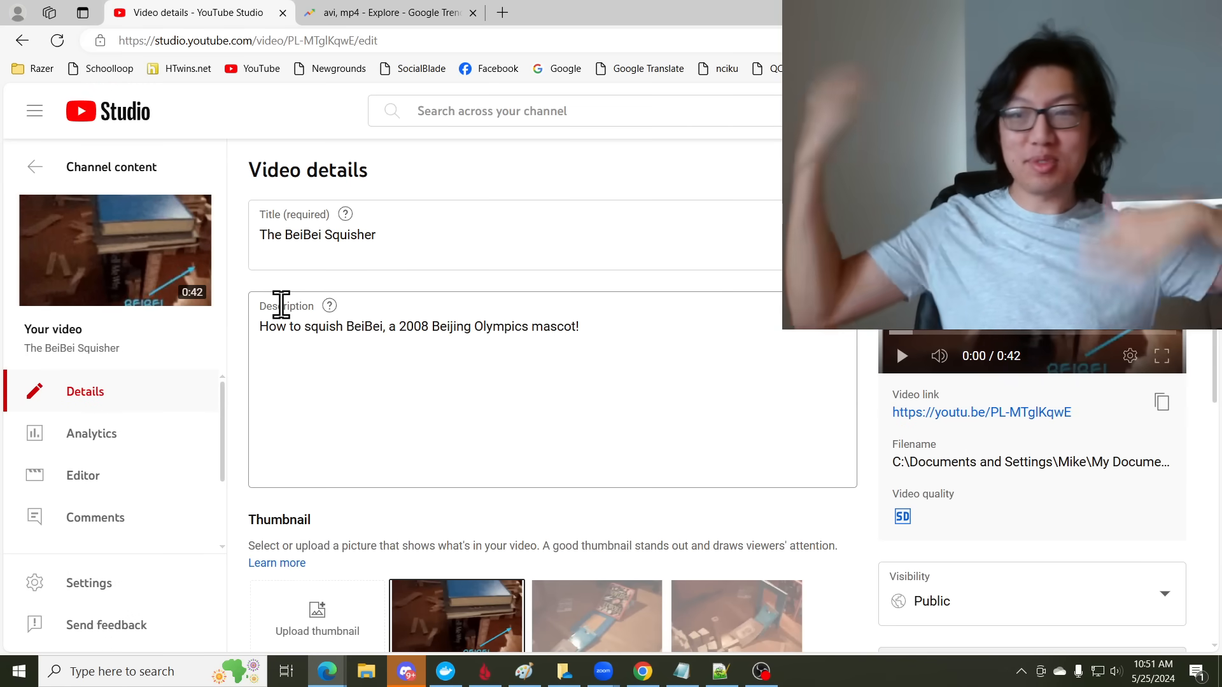
mouse_move(377, 306)
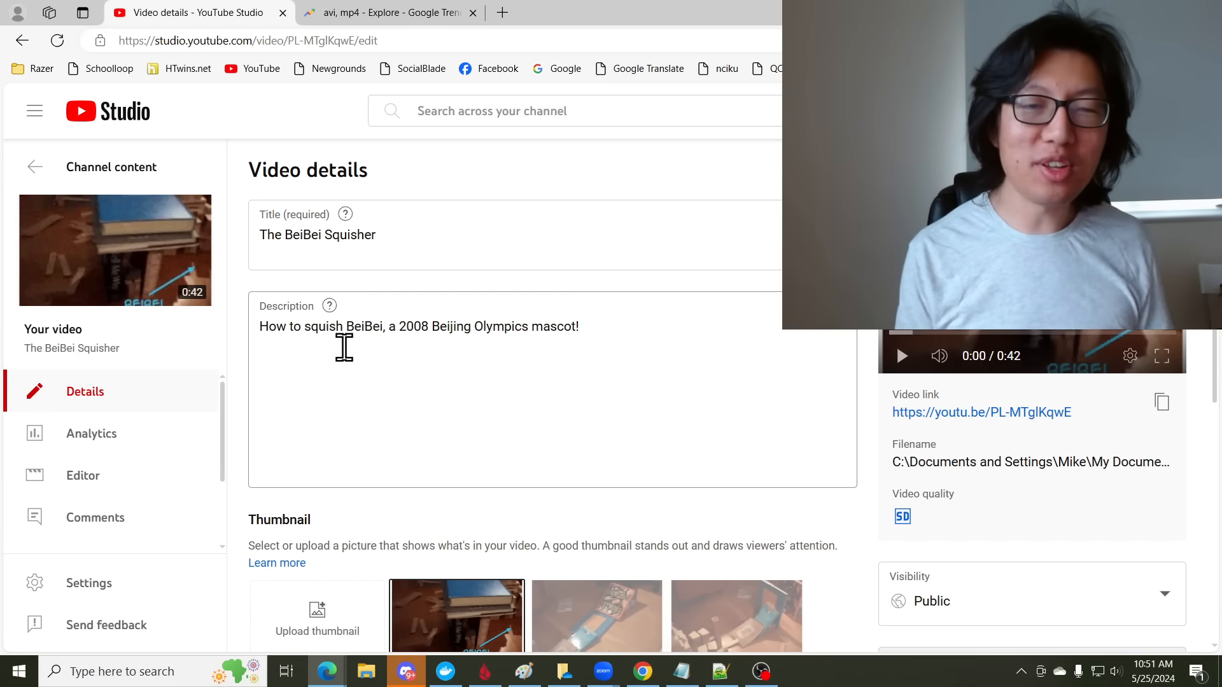
scroll(down, 3)
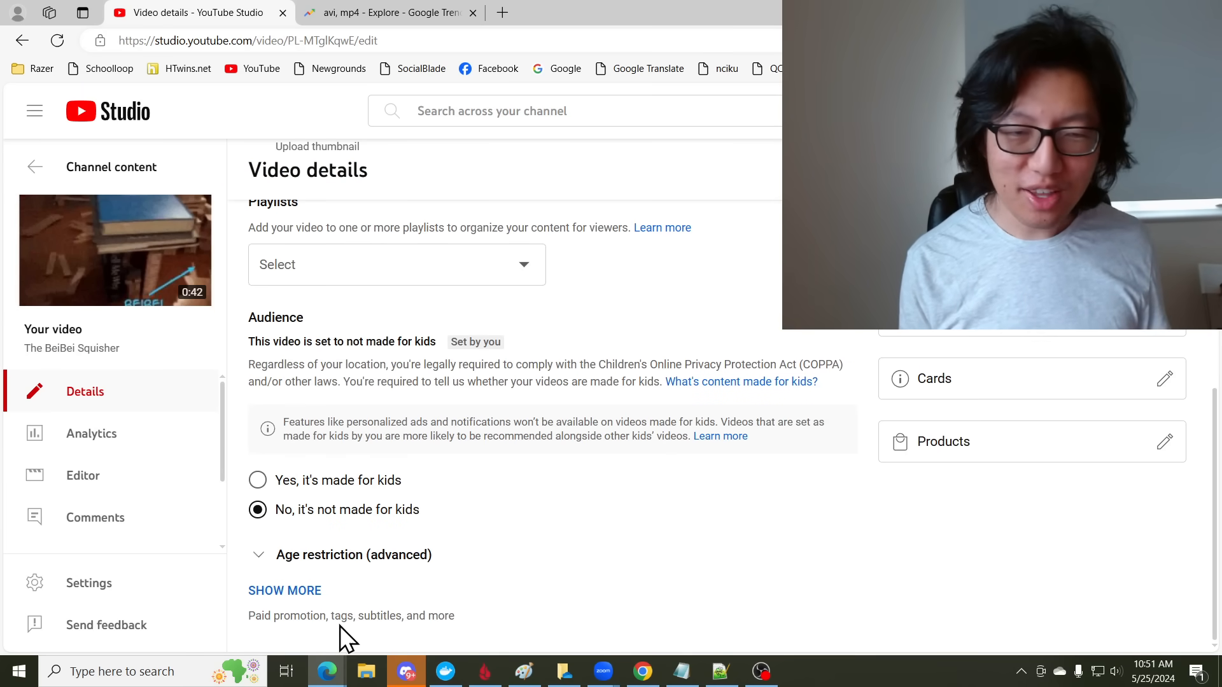
click(285, 590)
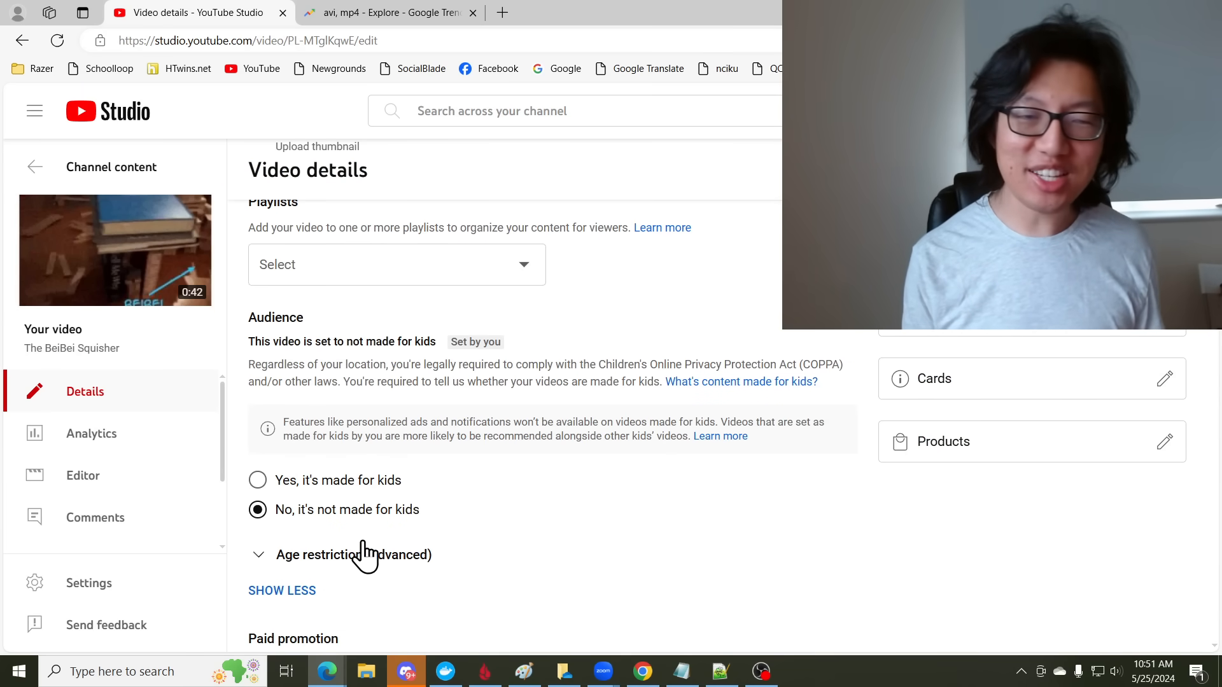
scroll(down, 3)
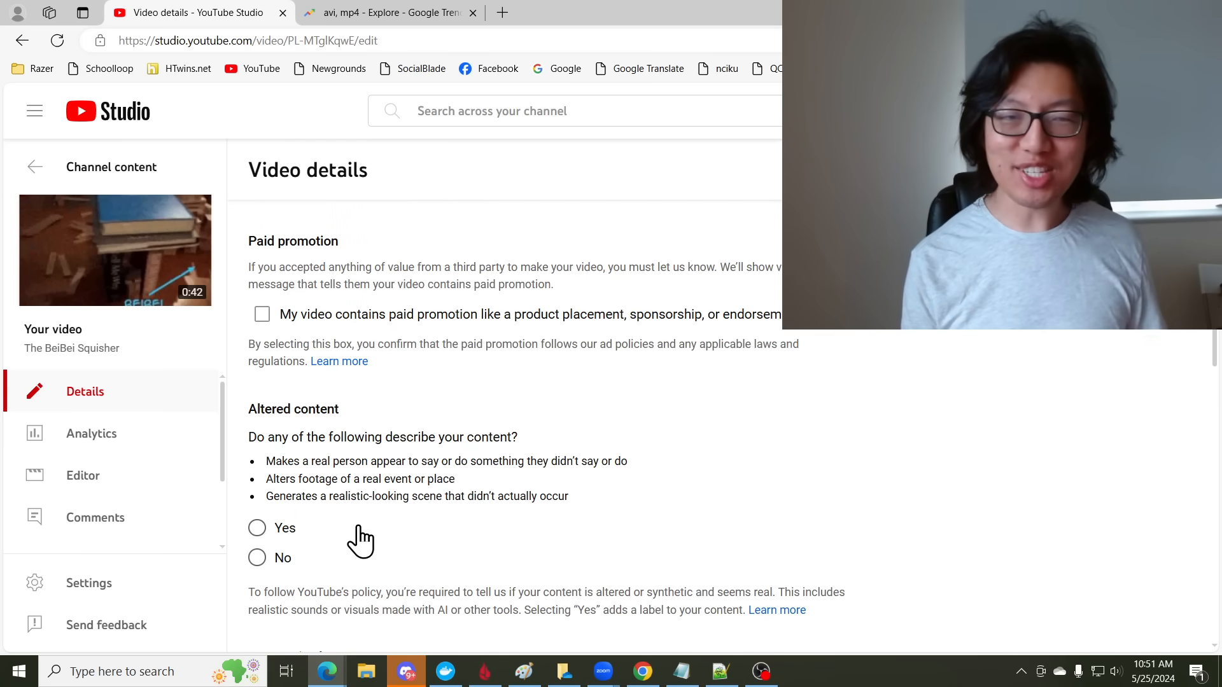
scroll(down, 3)
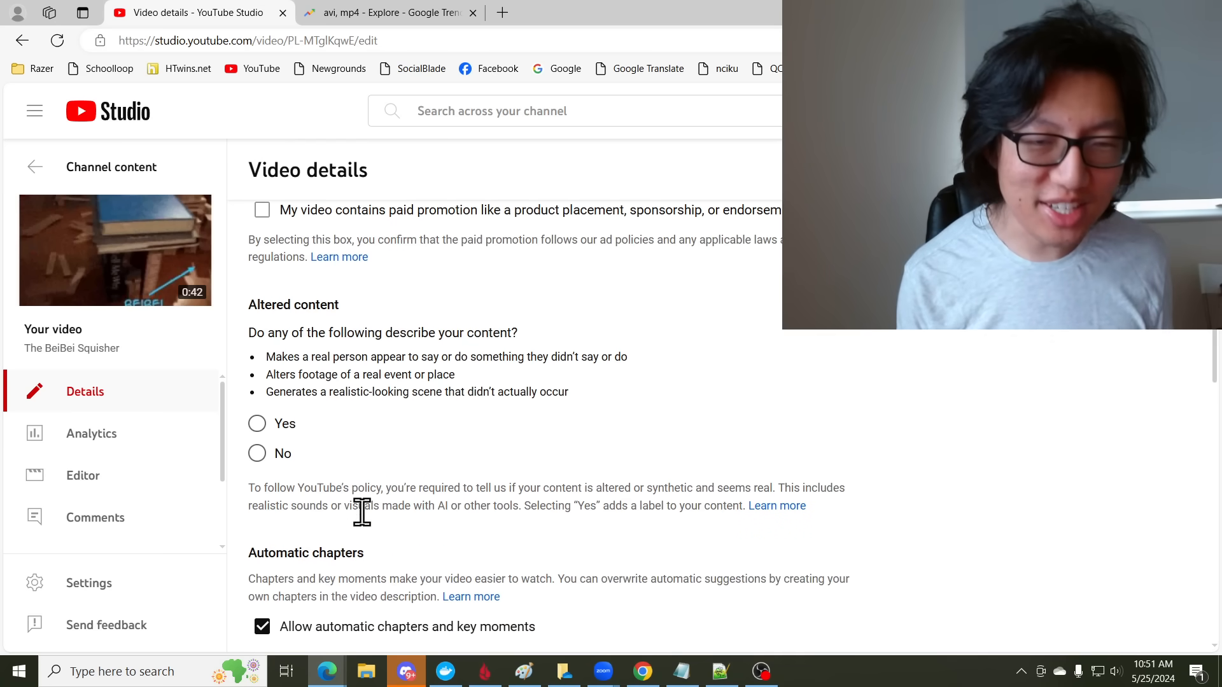
scroll(down, 3)
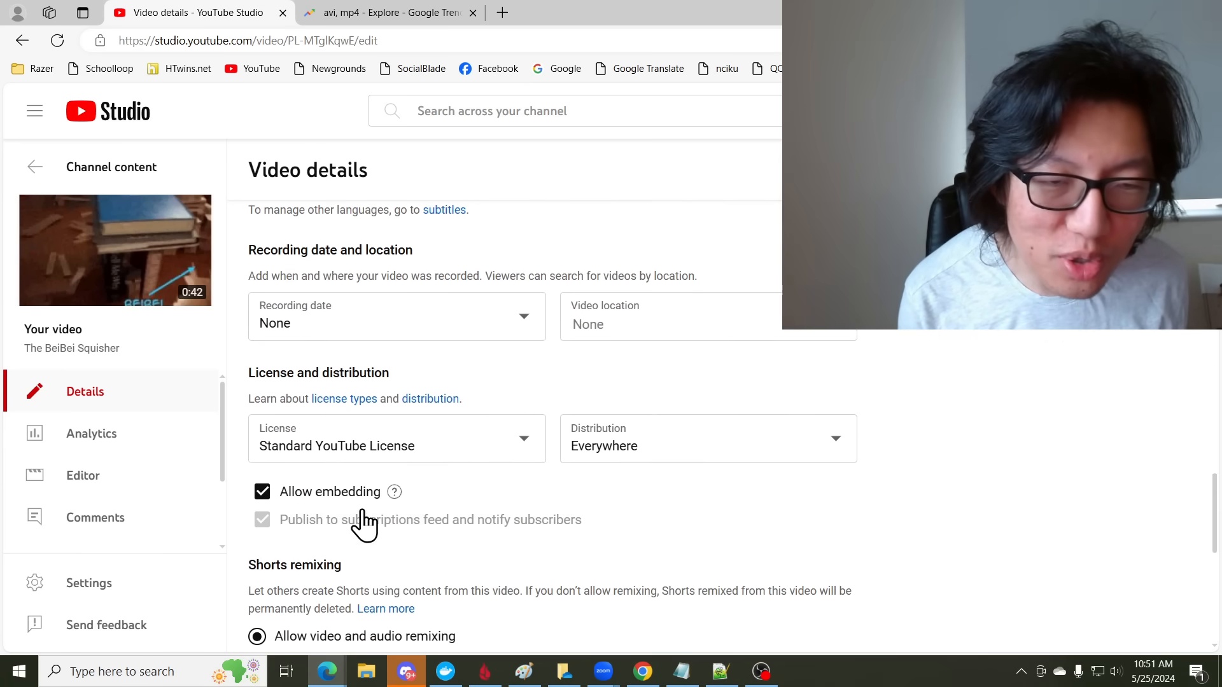
scroll(down, 3)
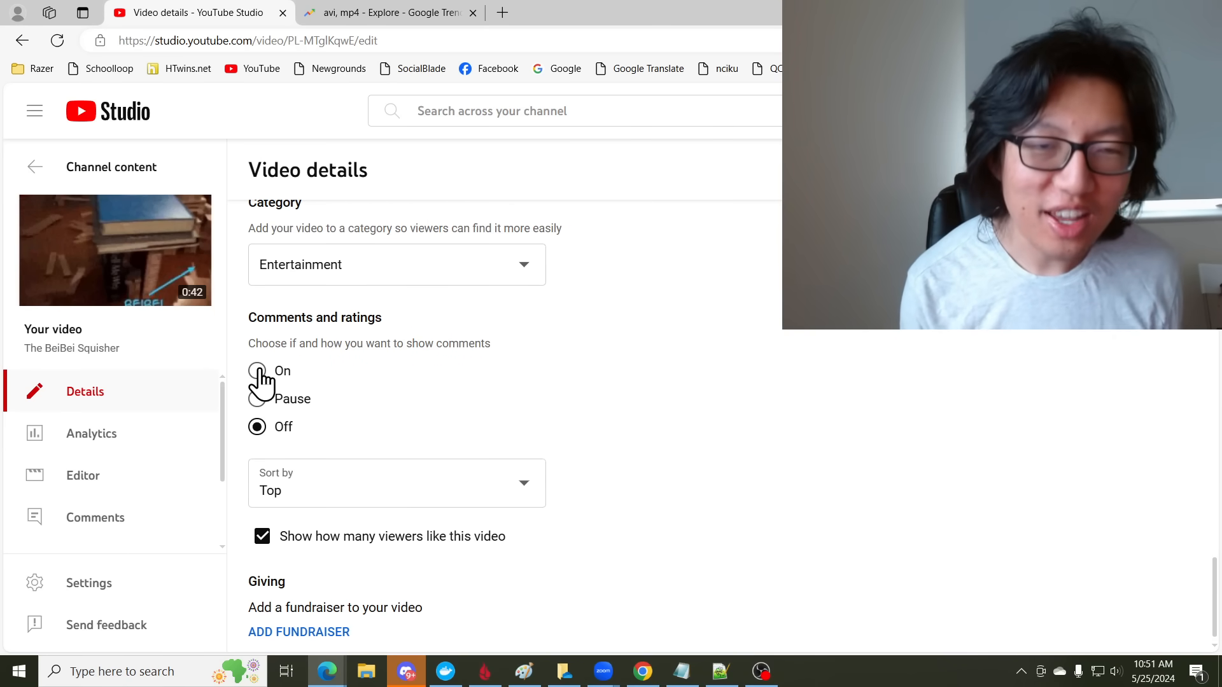
click(258, 371)
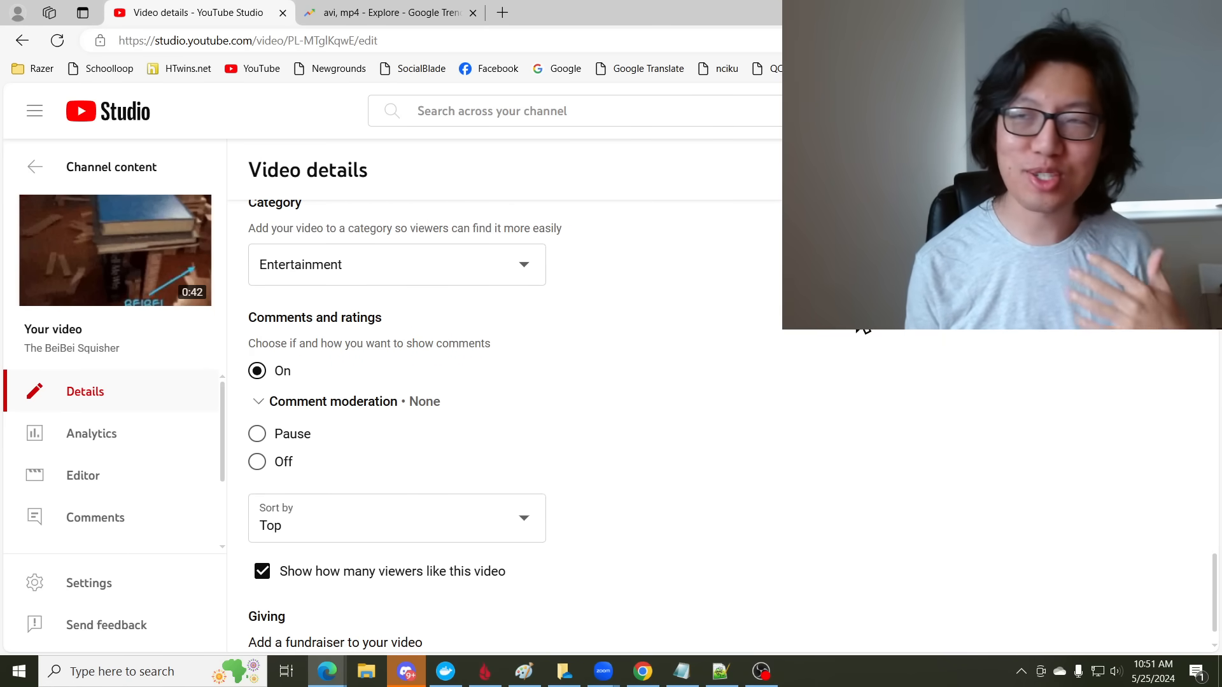
scroll(down, 3)
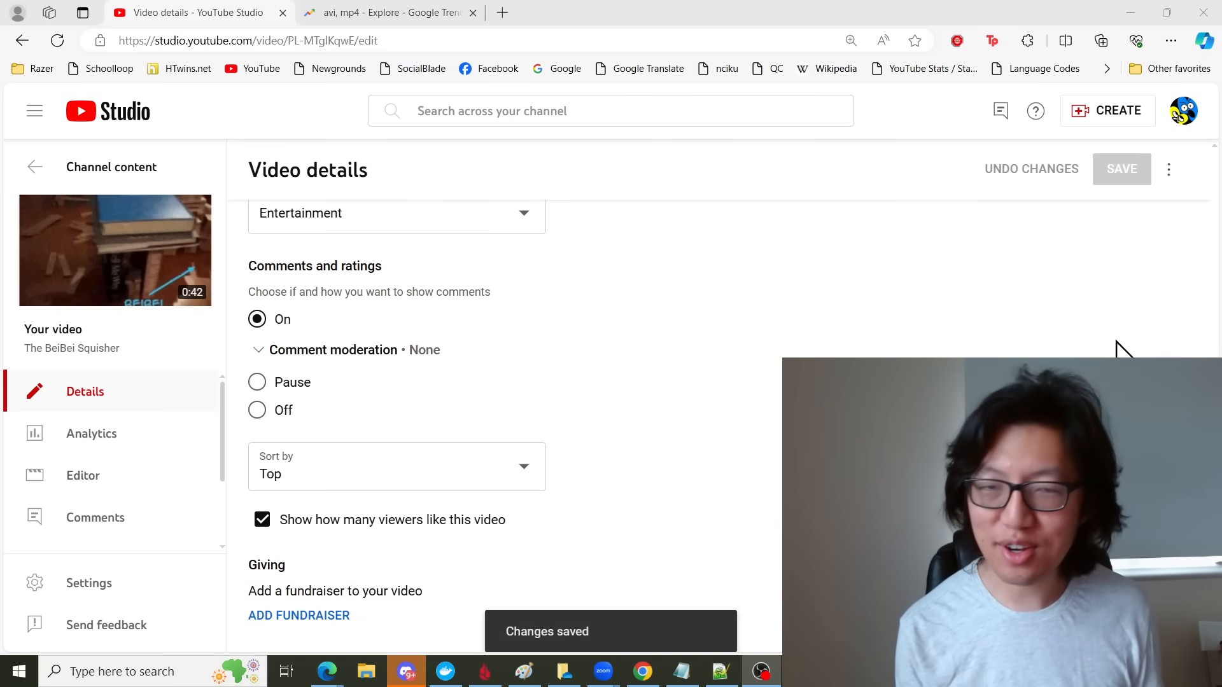
mouse_move(775, 422)
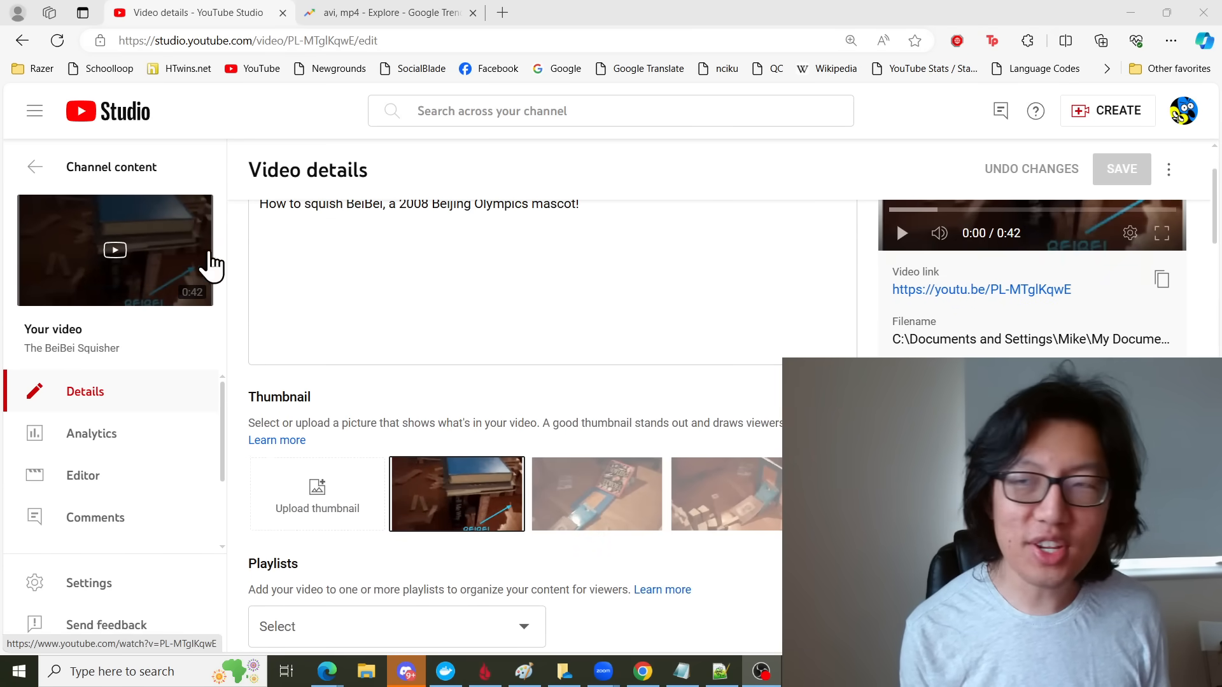
scroll(down, 3)
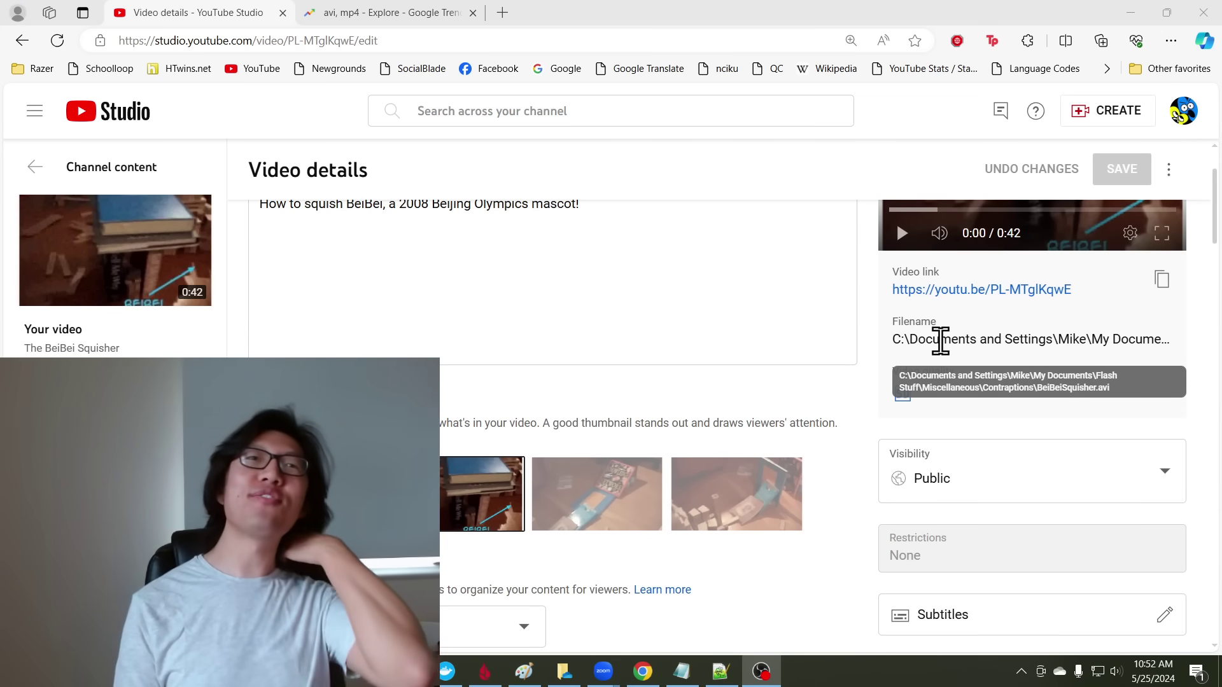
click(394, 12)
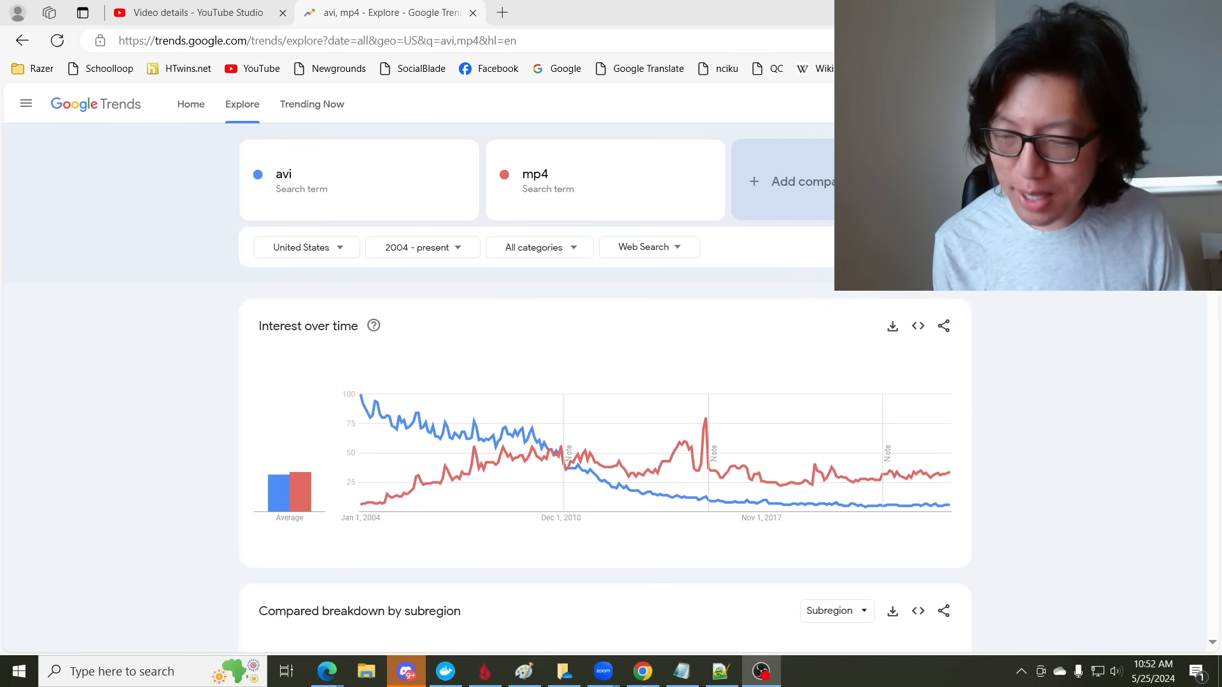
mouse_move(367, 427)
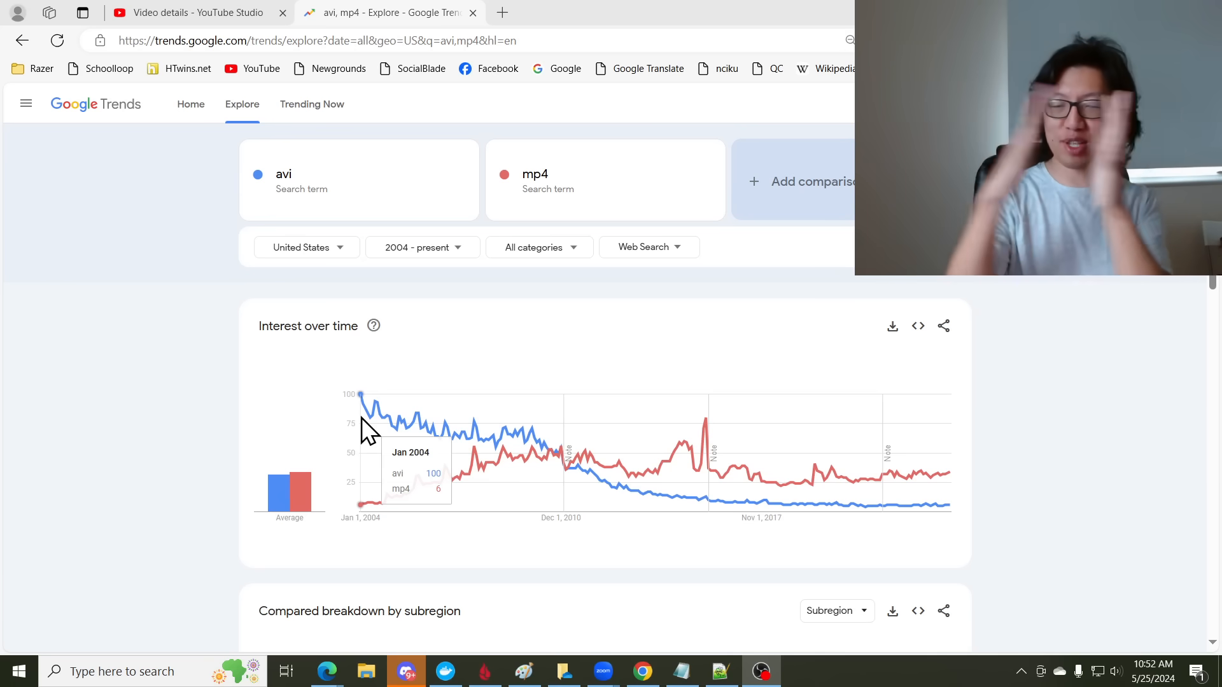
mouse_move(354, 522)
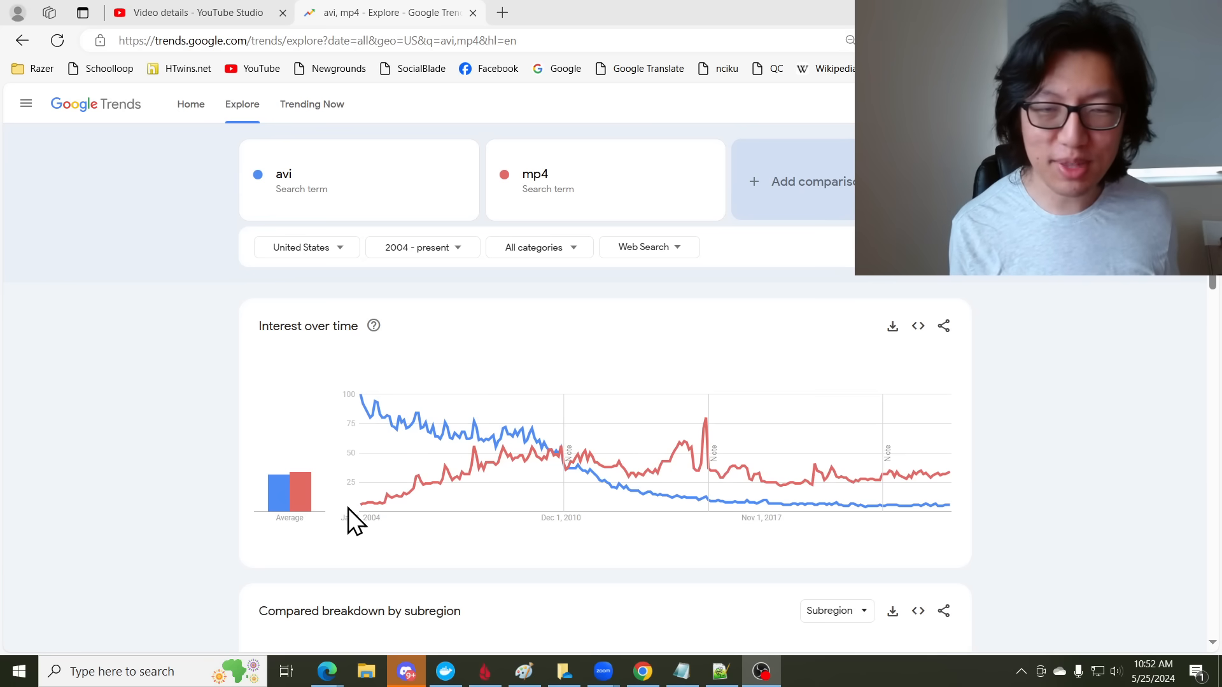
mouse_move(479, 492)
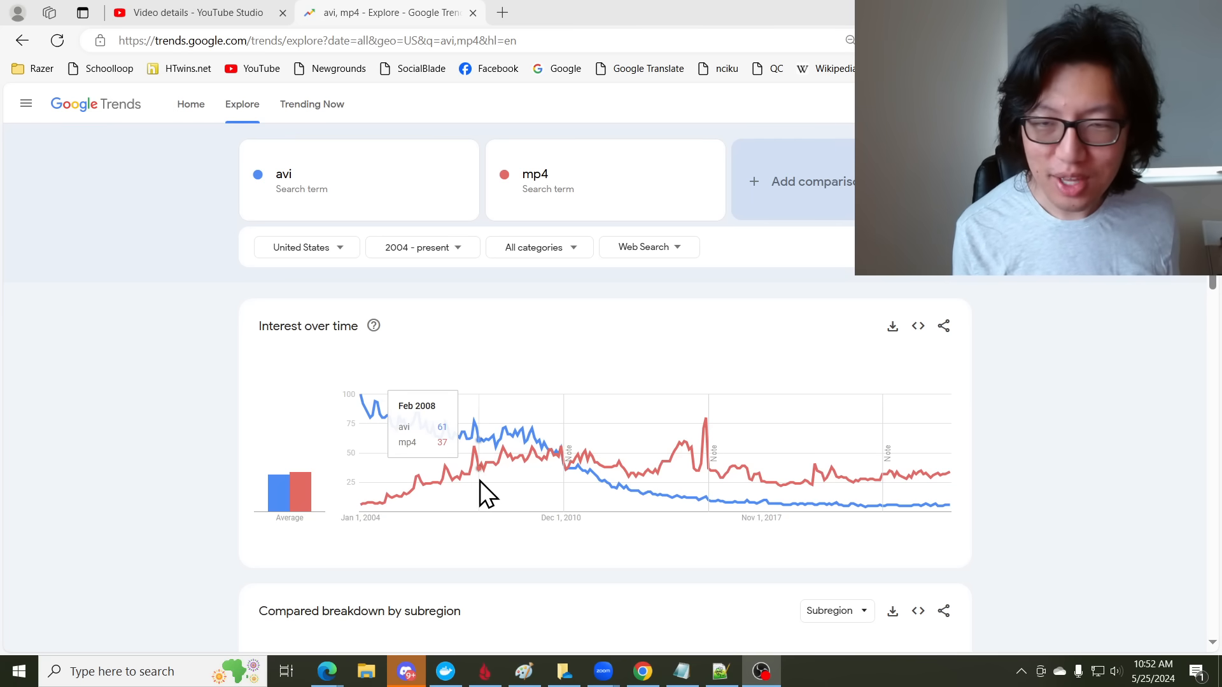
mouse_move(647, 495)
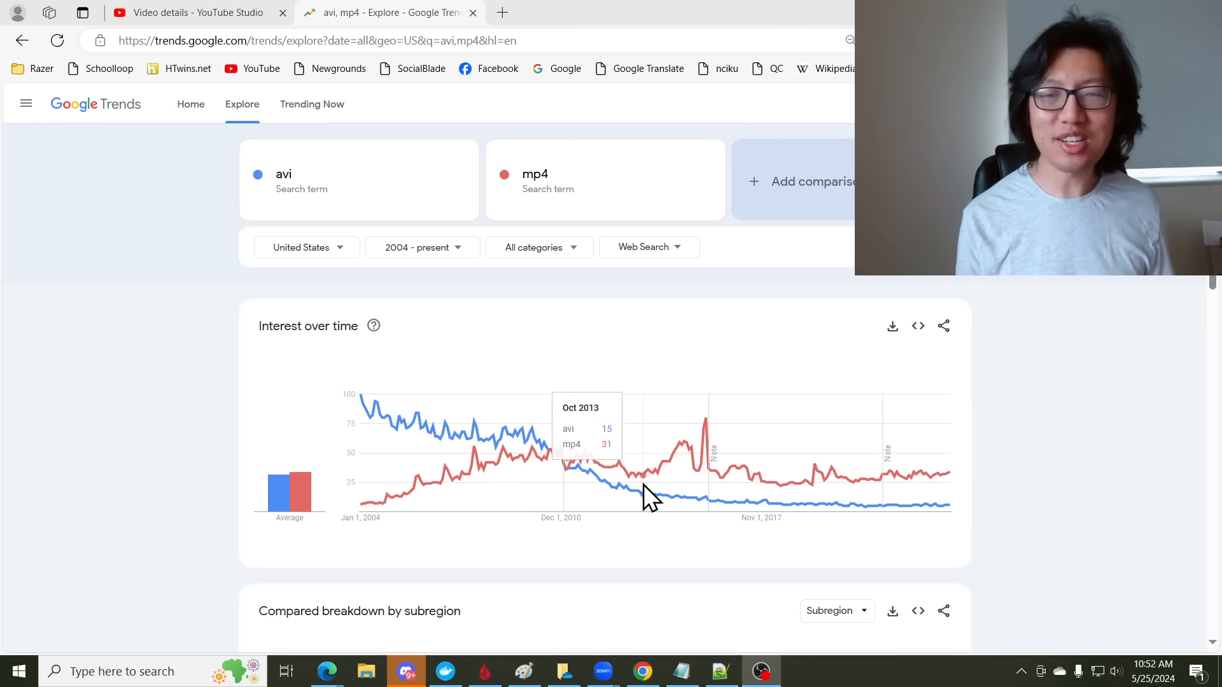
mouse_move(305, 18)
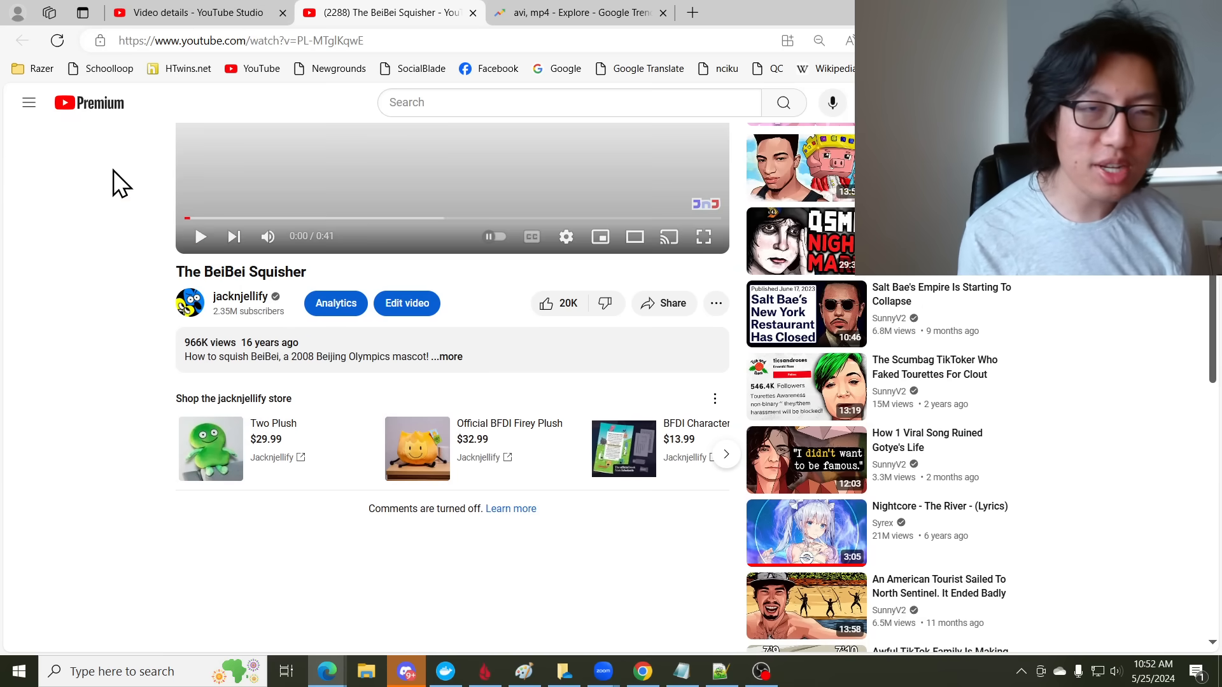
Switch comments on in the Video details editor, then return to the watch-page tab
click(446, 357)
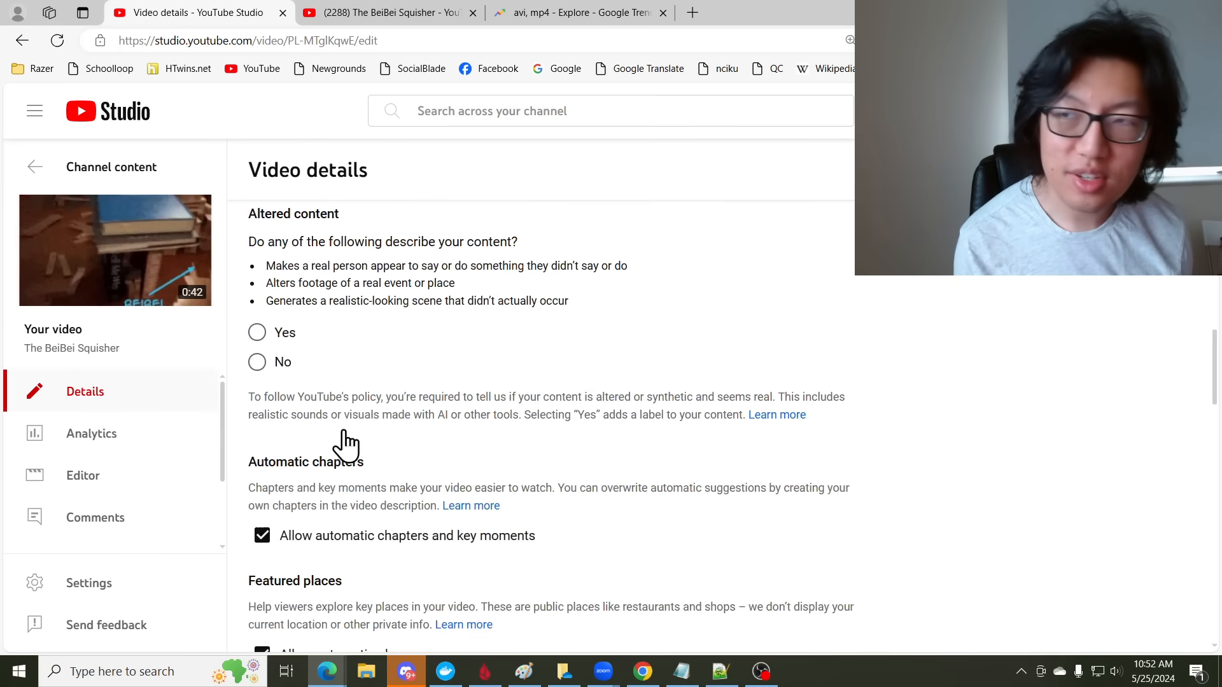
scroll(down, 3)
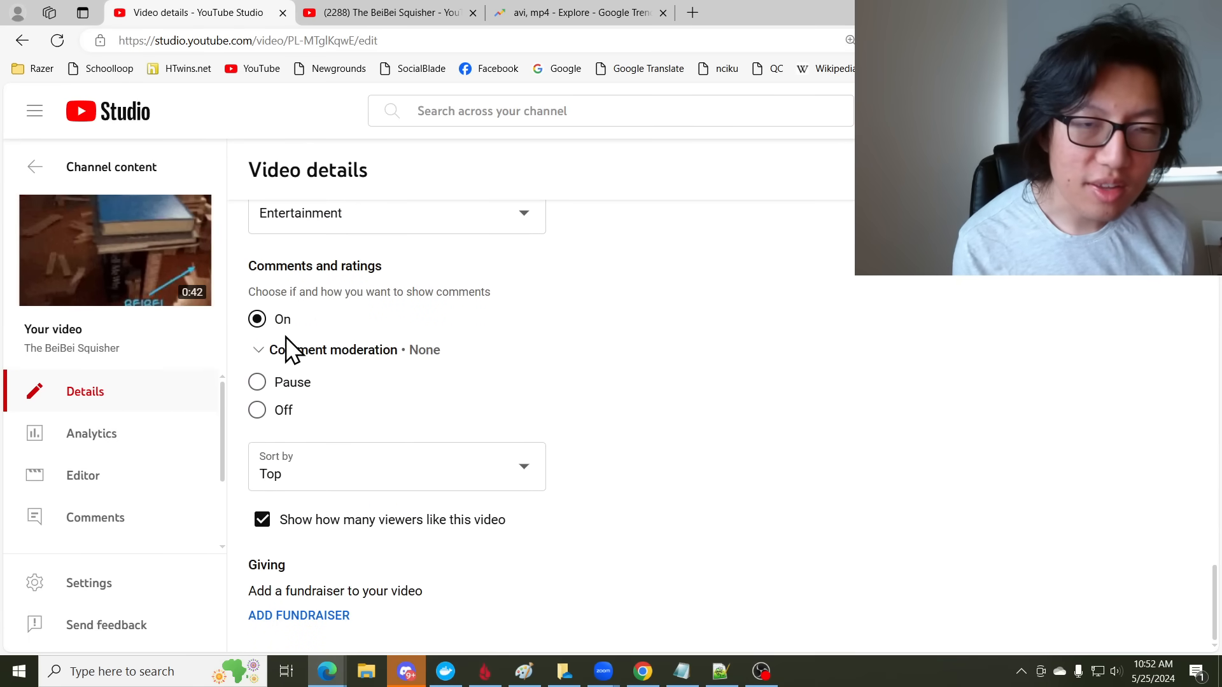
click(385, 12)
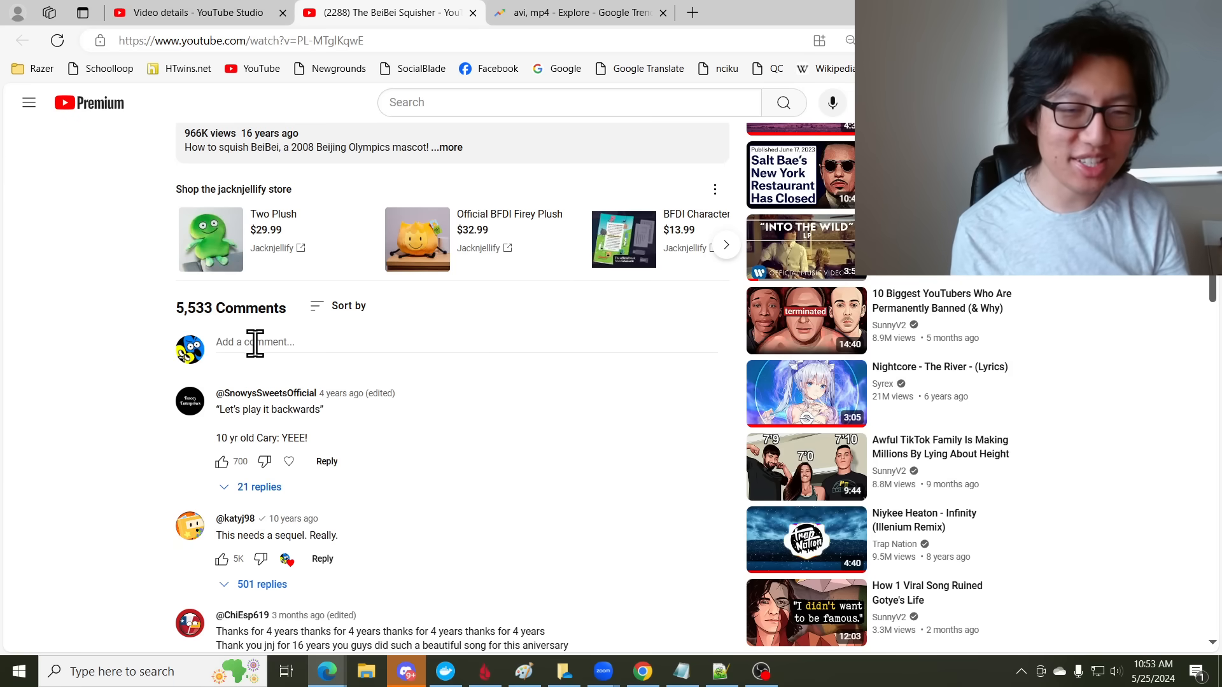
Pin the comment "This needs a sequel. Really." to the top of the comments
scroll(down, 3)
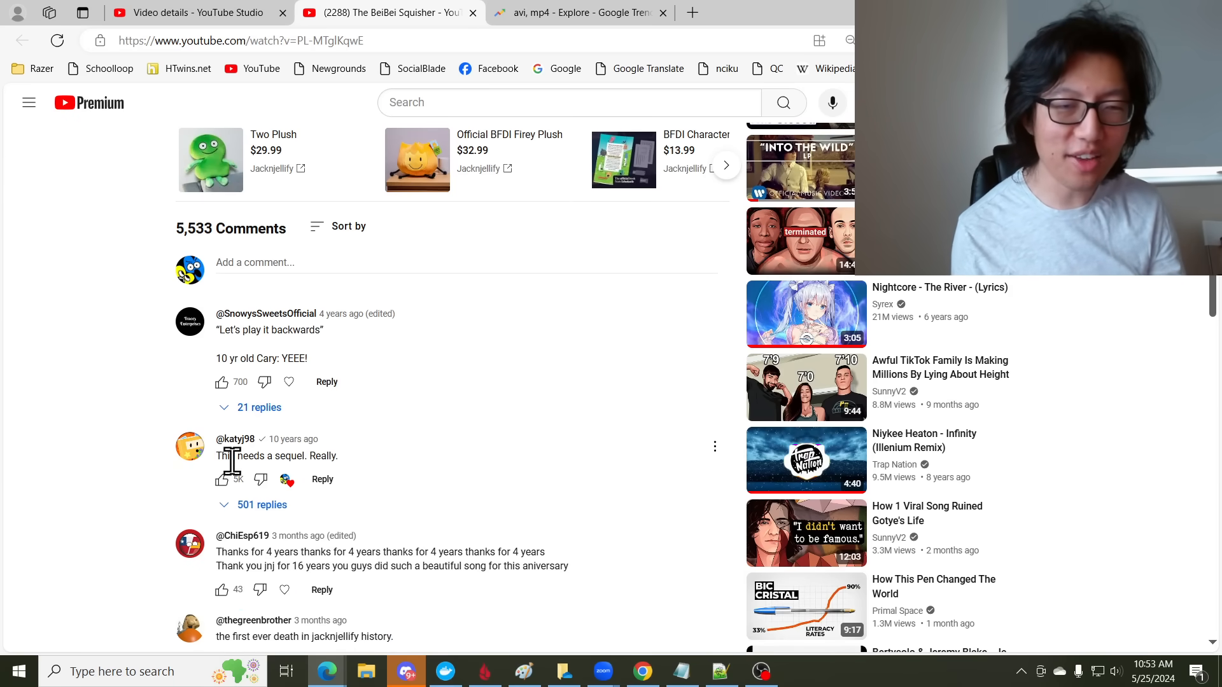
click(715, 446)
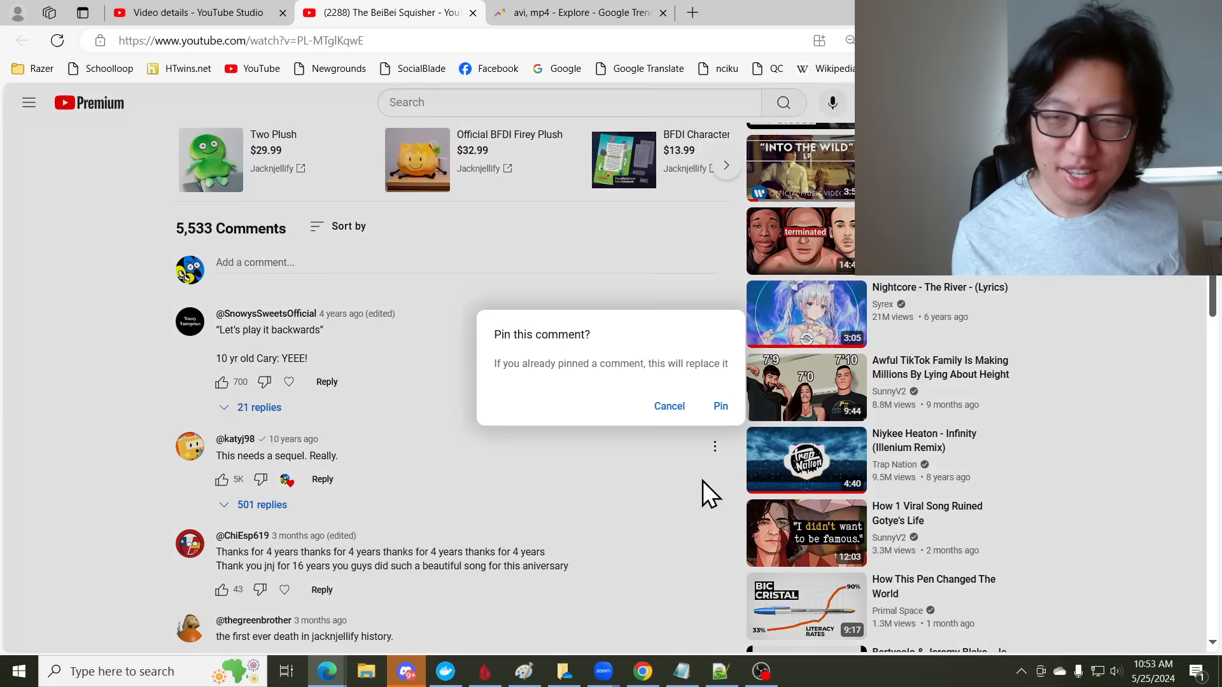
click(720, 407)
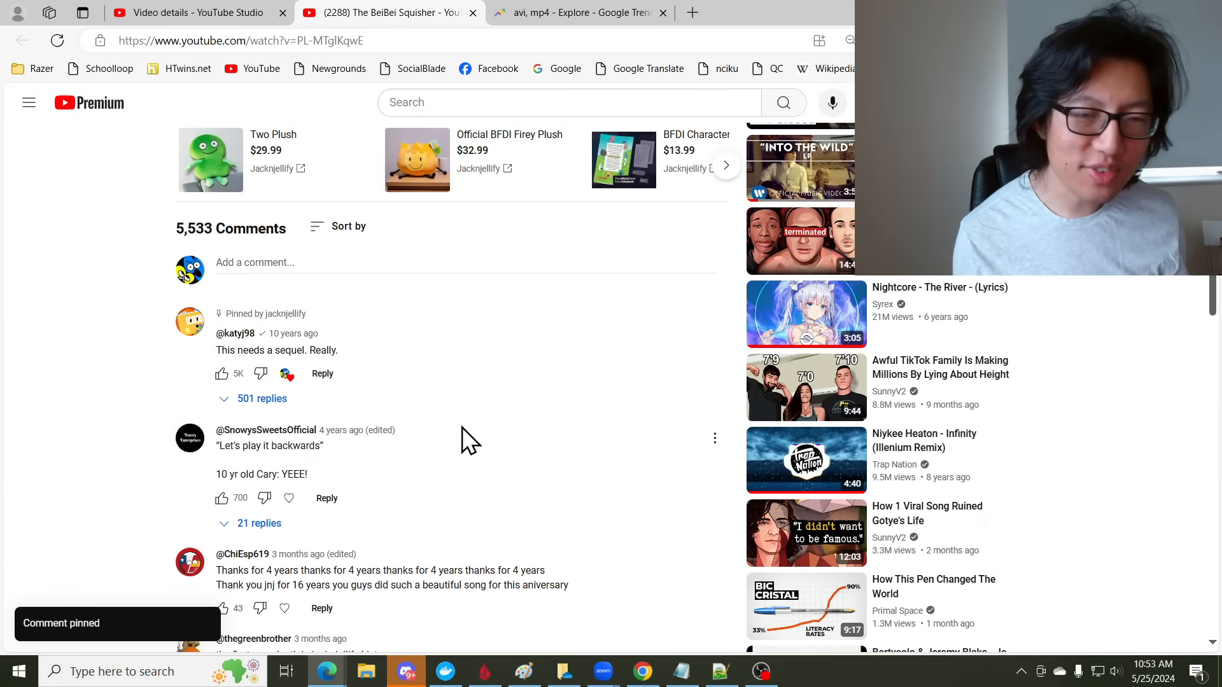
Expand the video description to show 966,888 views and Feb 6, 2008
scroll(down, 3)
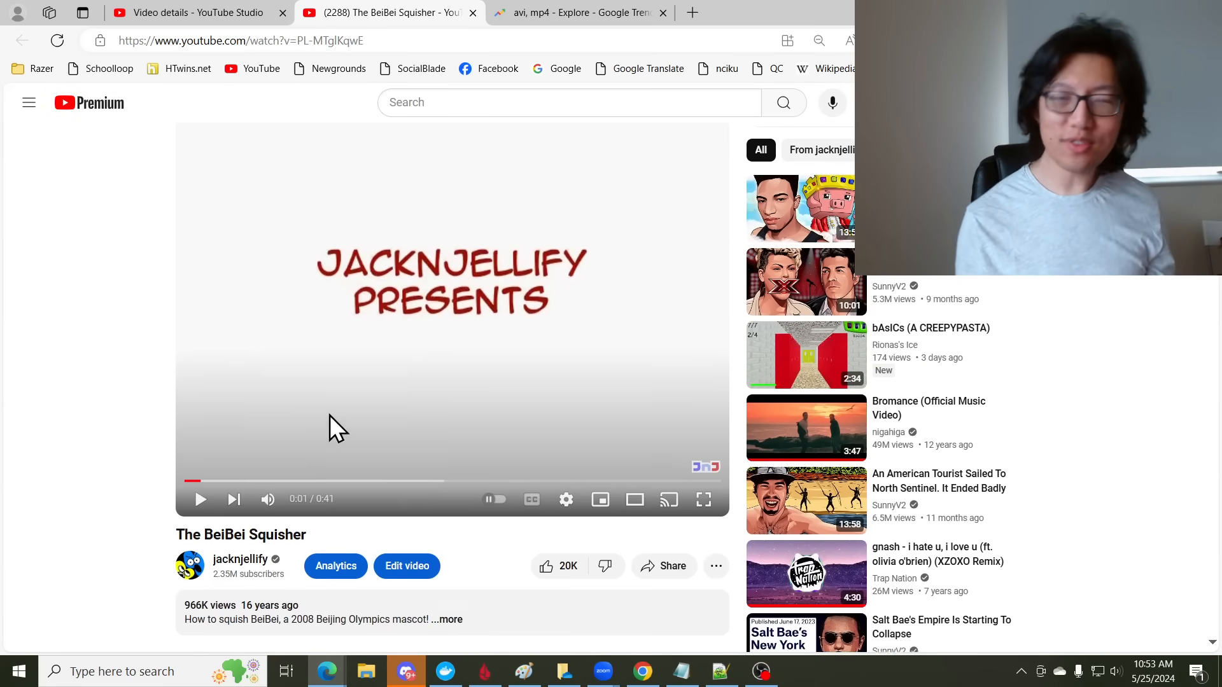
scroll(down, 3)
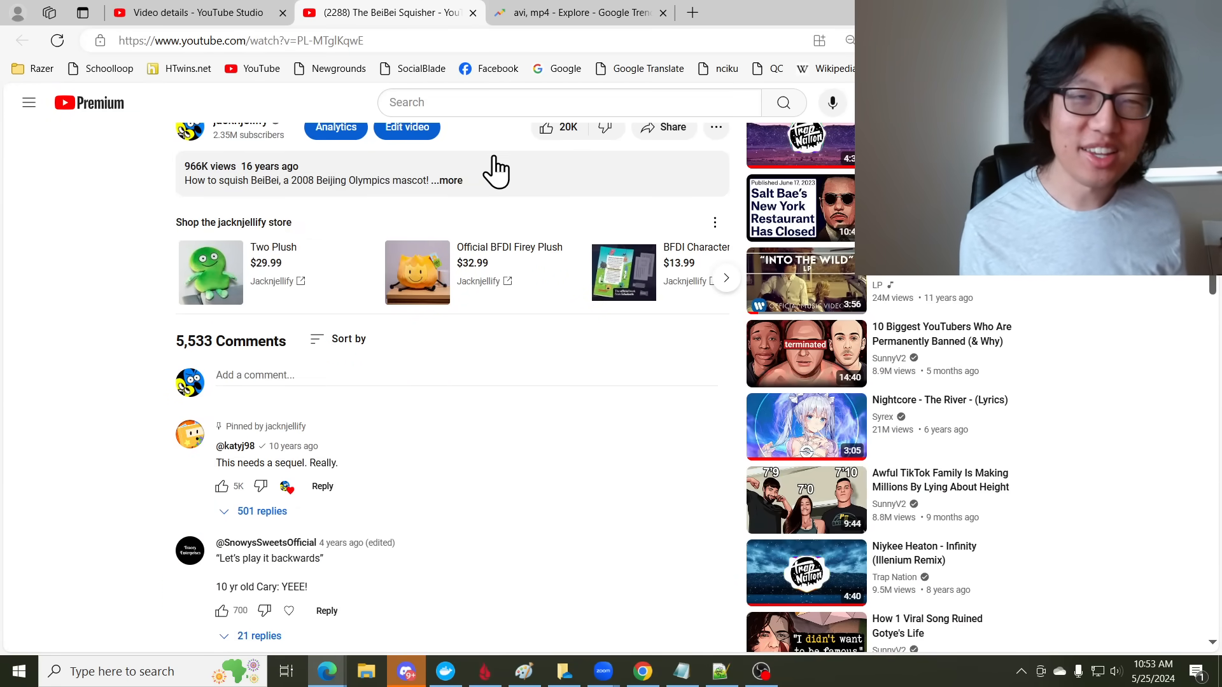
click(447, 180)
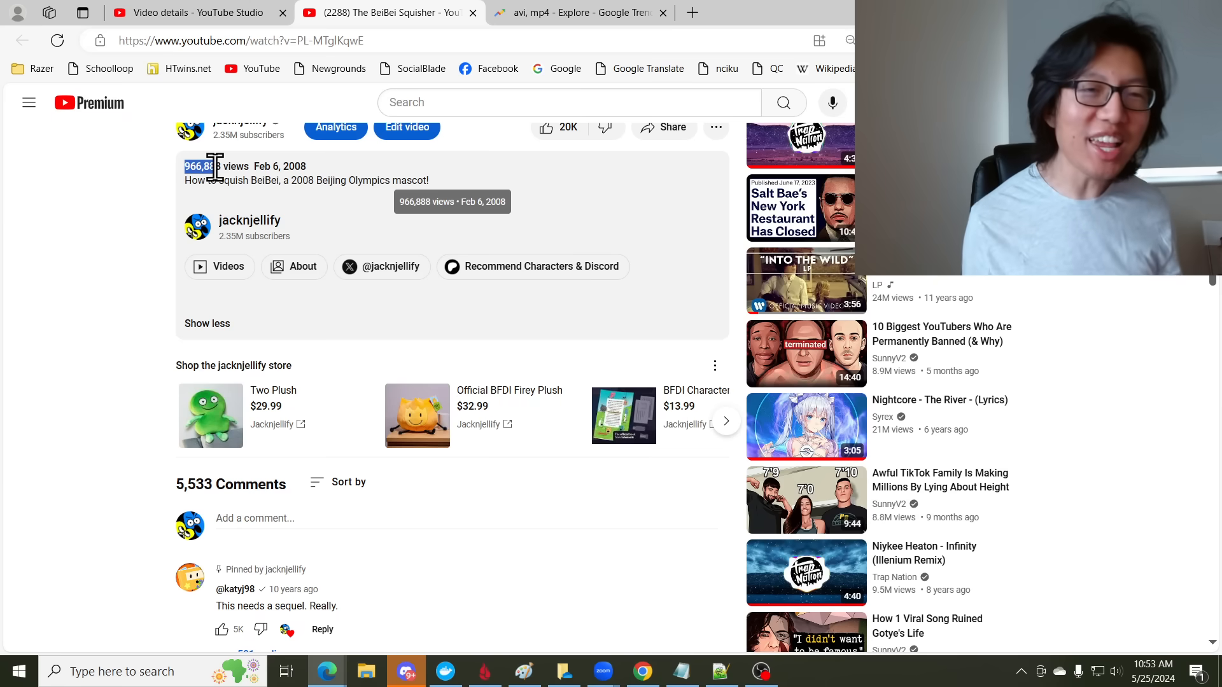
scroll(up, 3)
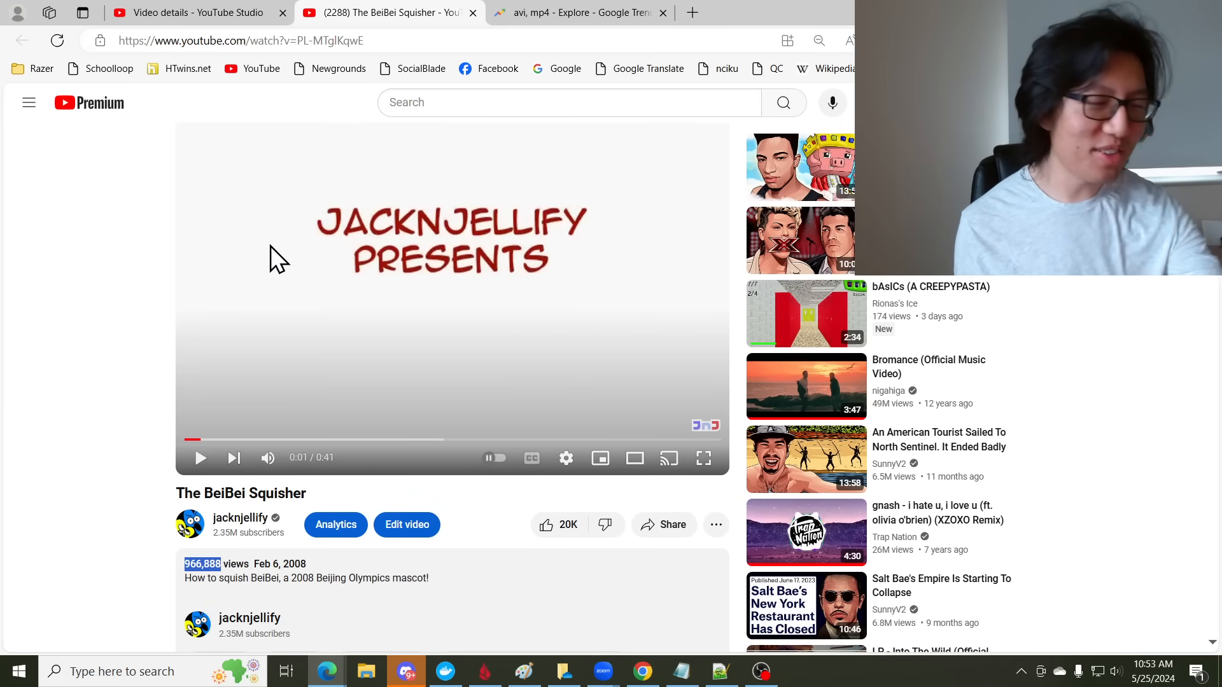
mouse_move(310, 442)
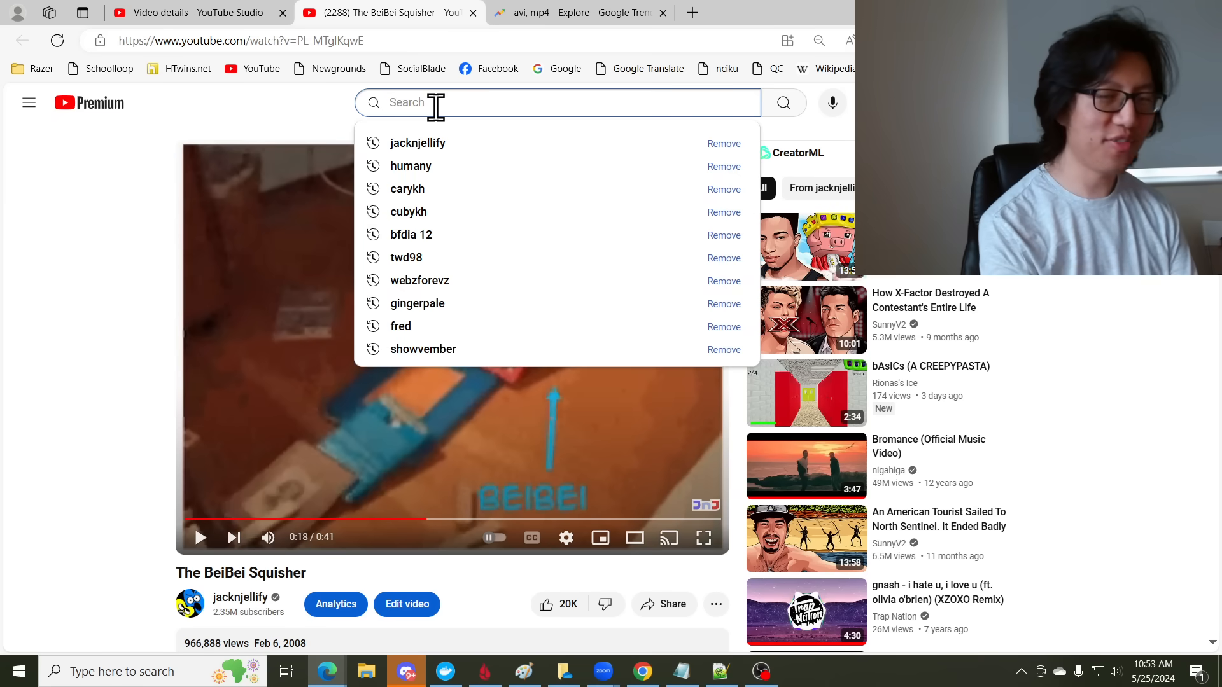
text(hevesh5)
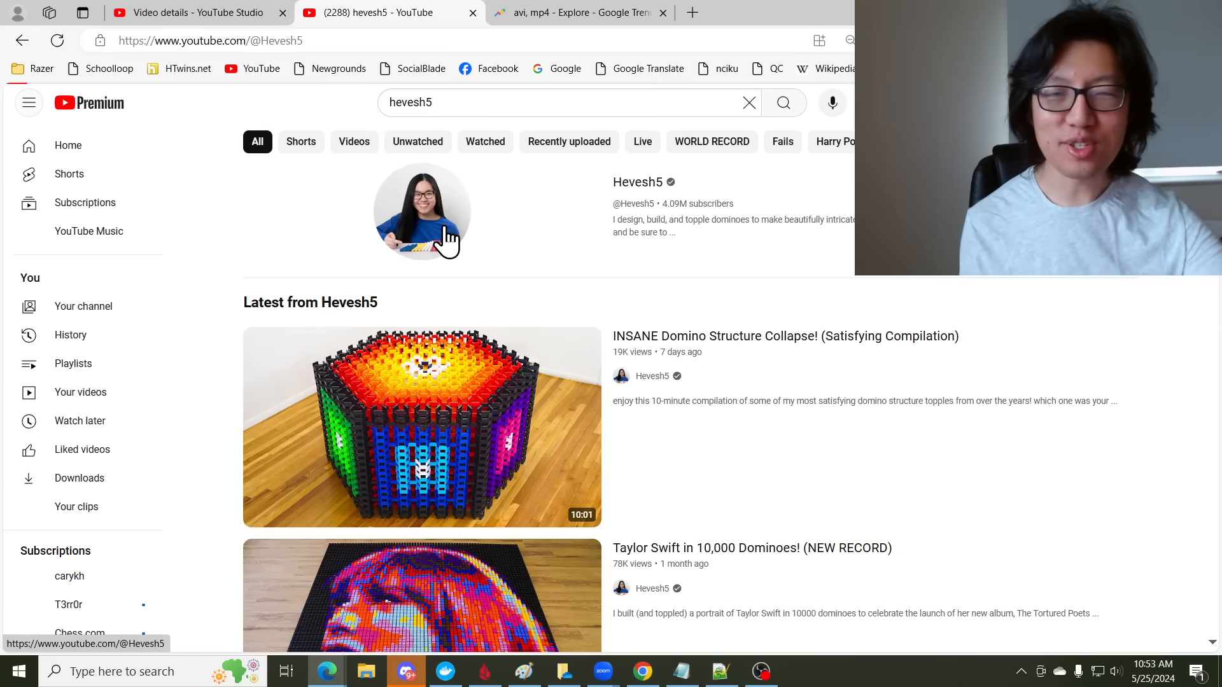
click(422, 212)
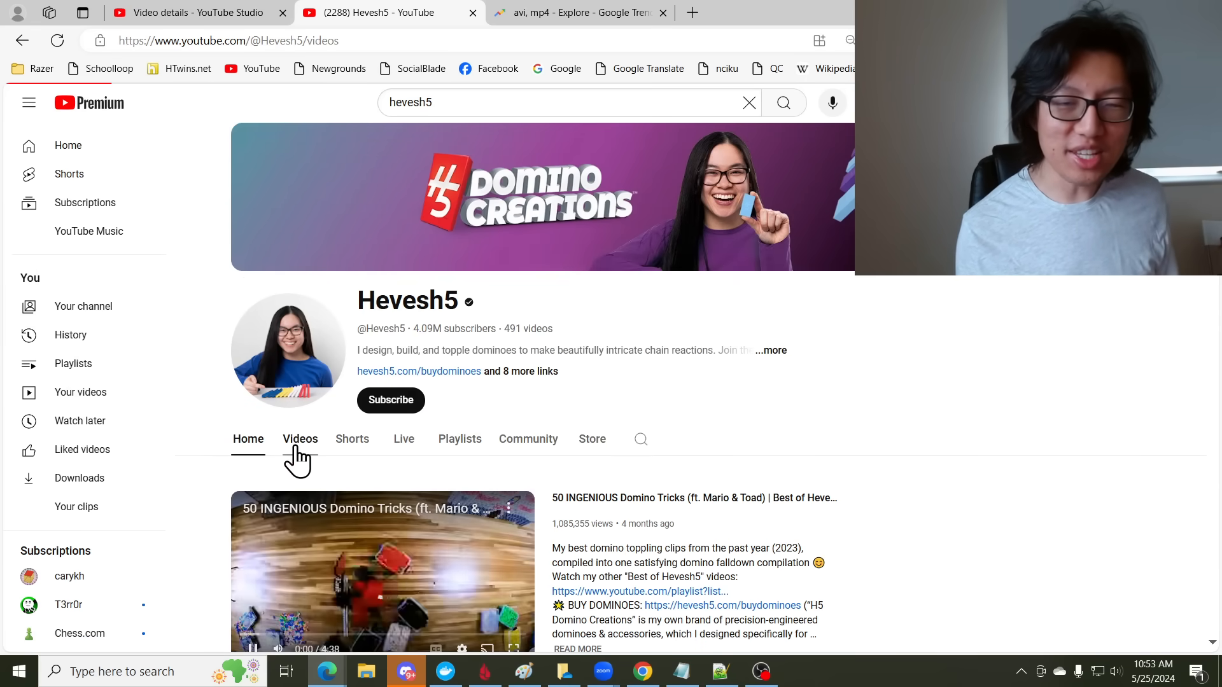
click(299, 439)
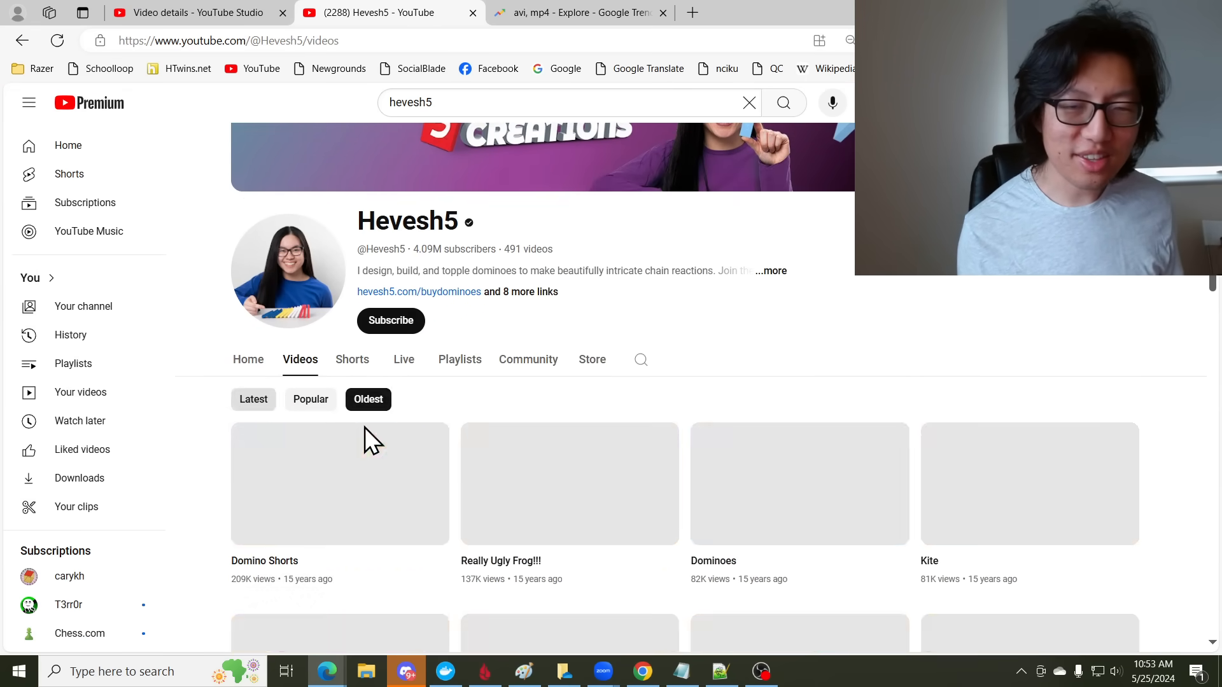
click(340, 485)
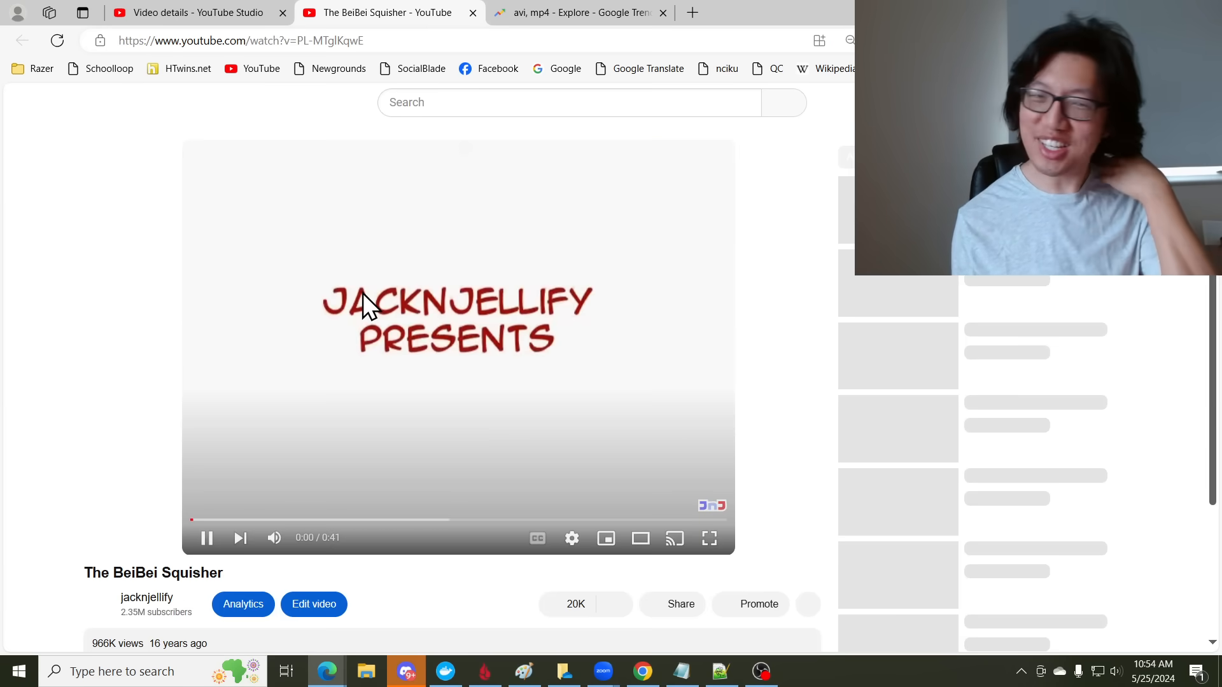
scroll(down, 3)
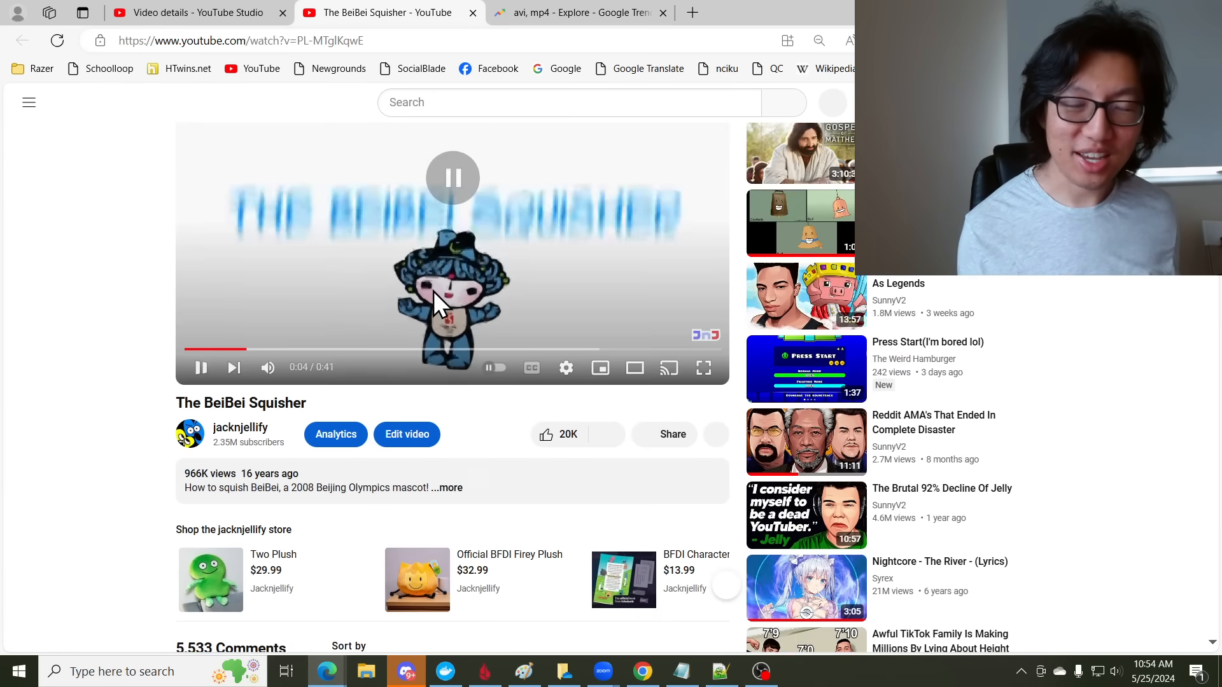
scroll(down, 3)
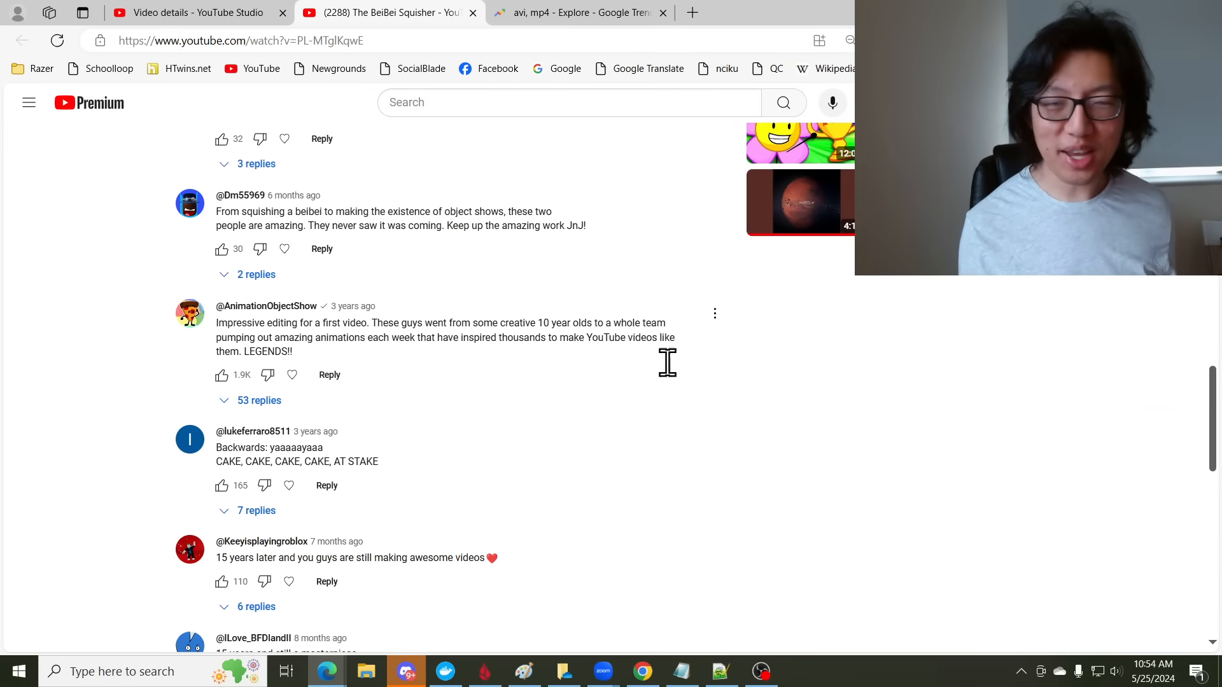